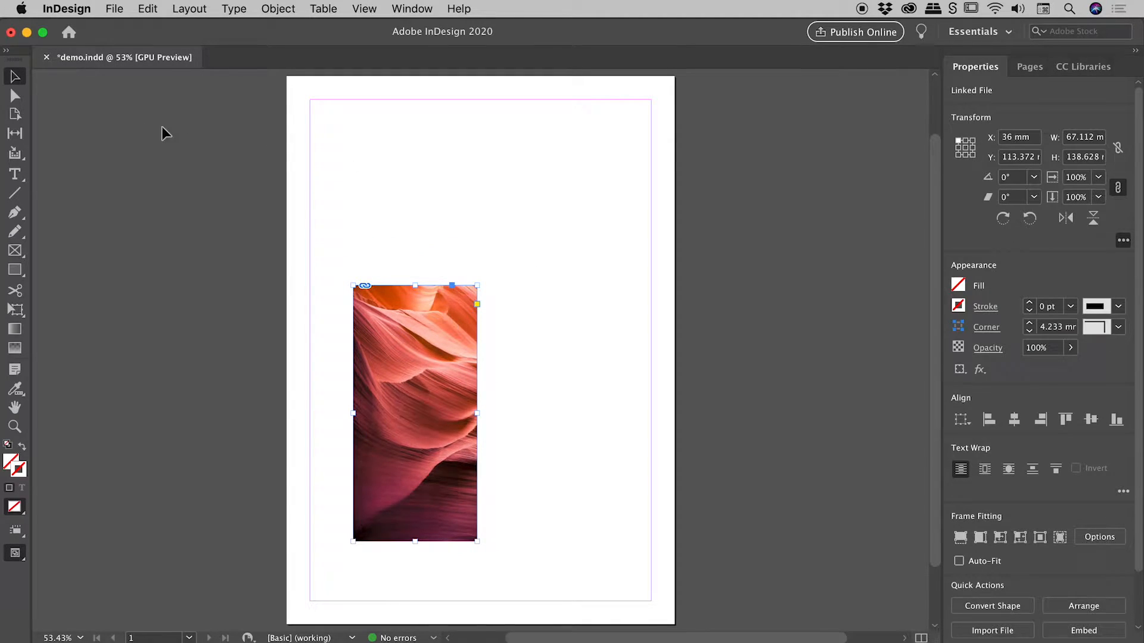
{"action": "mouse_move", "coordinate": [14, 77]}
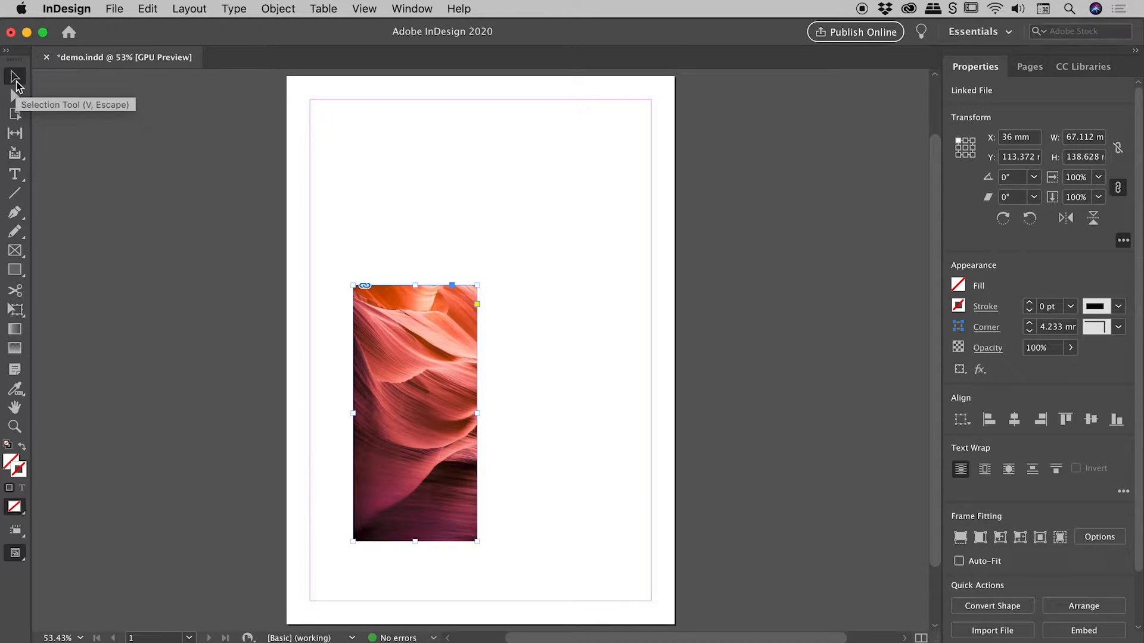
{"action": "mouse_move", "coordinate": [745, 175]}
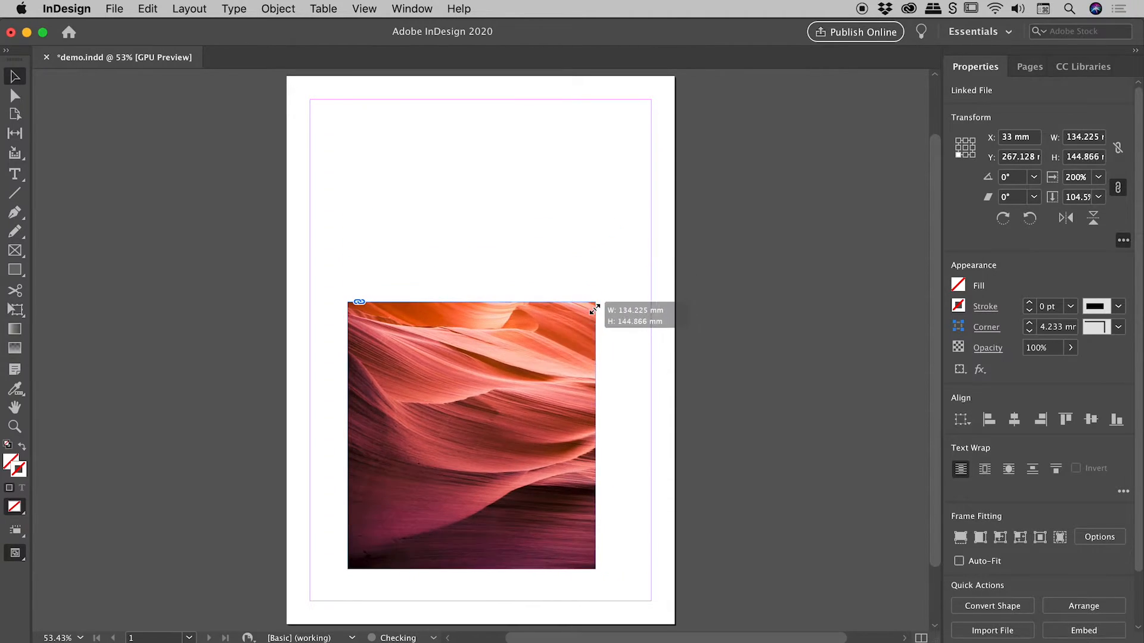
Proportionally scale the canyon photo frame and image to about 117 × 242 mm
{"action": "left_click_drag", "start_coordinate": [594, 309], "coordinate": [588, 338]}
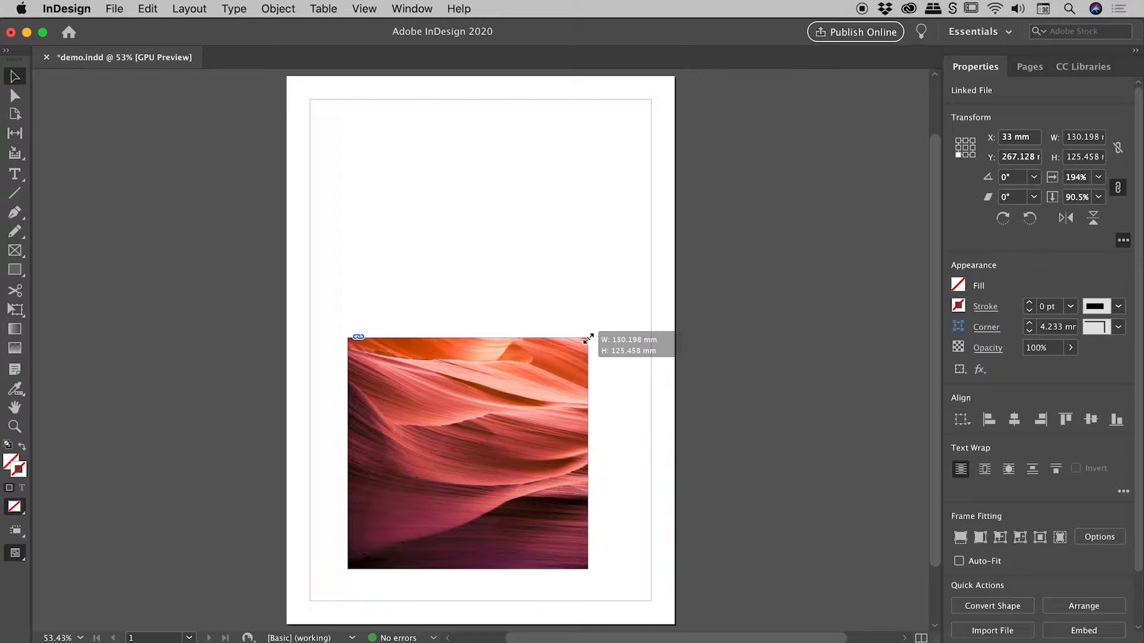
{"action": "left_click_drag", "start_coordinate": [588, 337], "coordinate": [480, 407]}
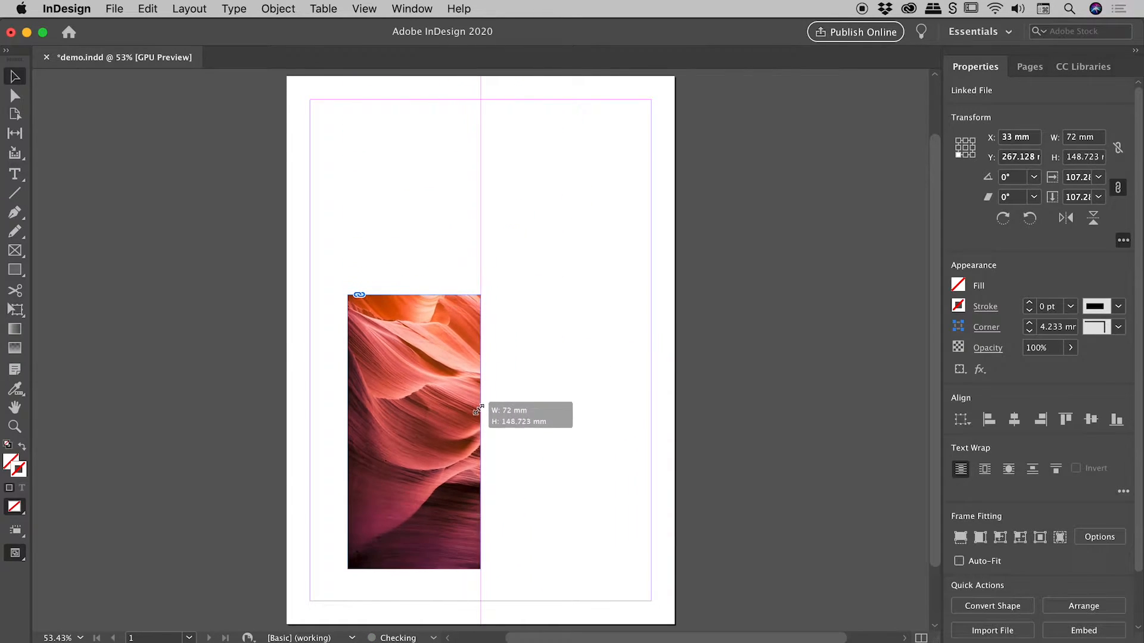
{"action": "left_click_drag", "start_coordinate": [480, 409], "coordinate": [556, 329]}
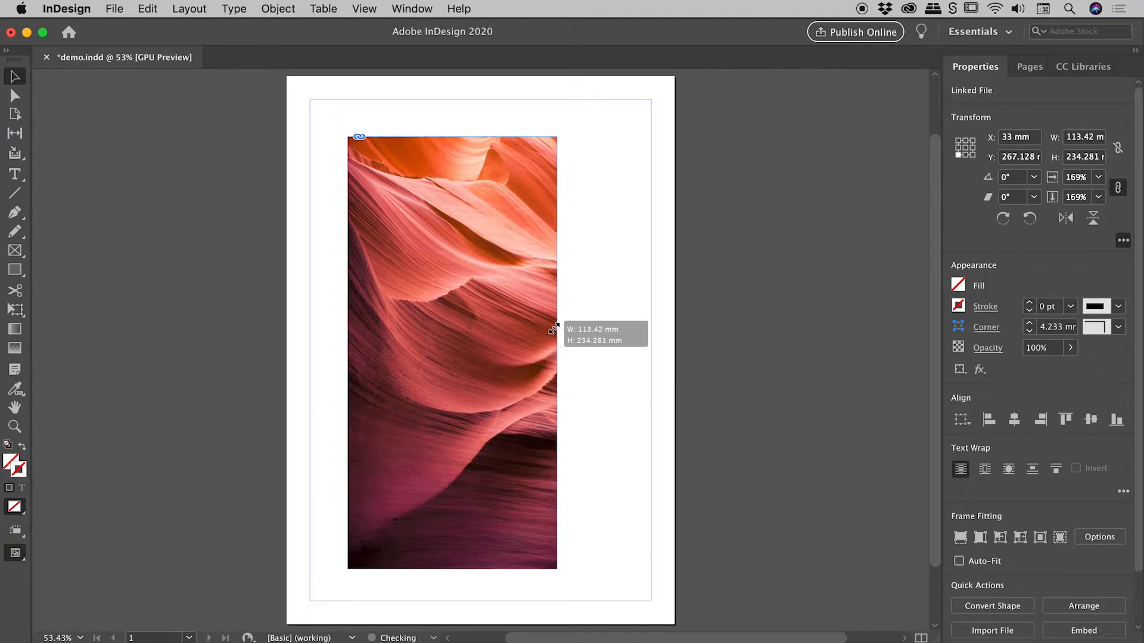
{"action": "left_click_drag", "start_coordinate": [557, 328], "coordinate": [493, 390]}
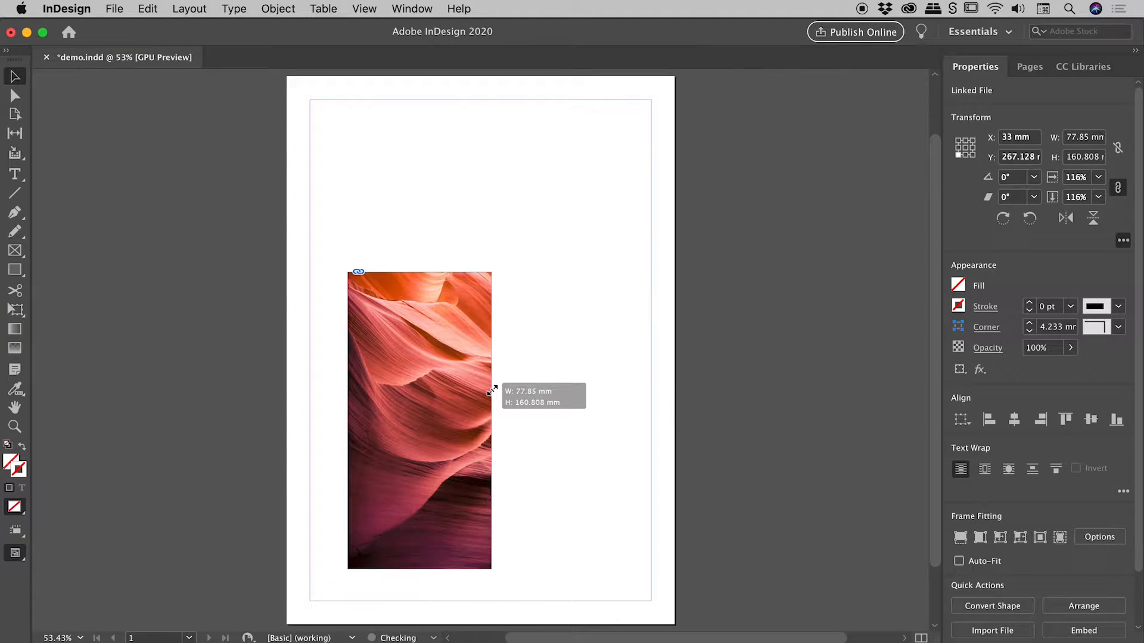
{"action": "left_click_drag", "start_coordinate": [491, 392], "coordinate": [553, 310]}
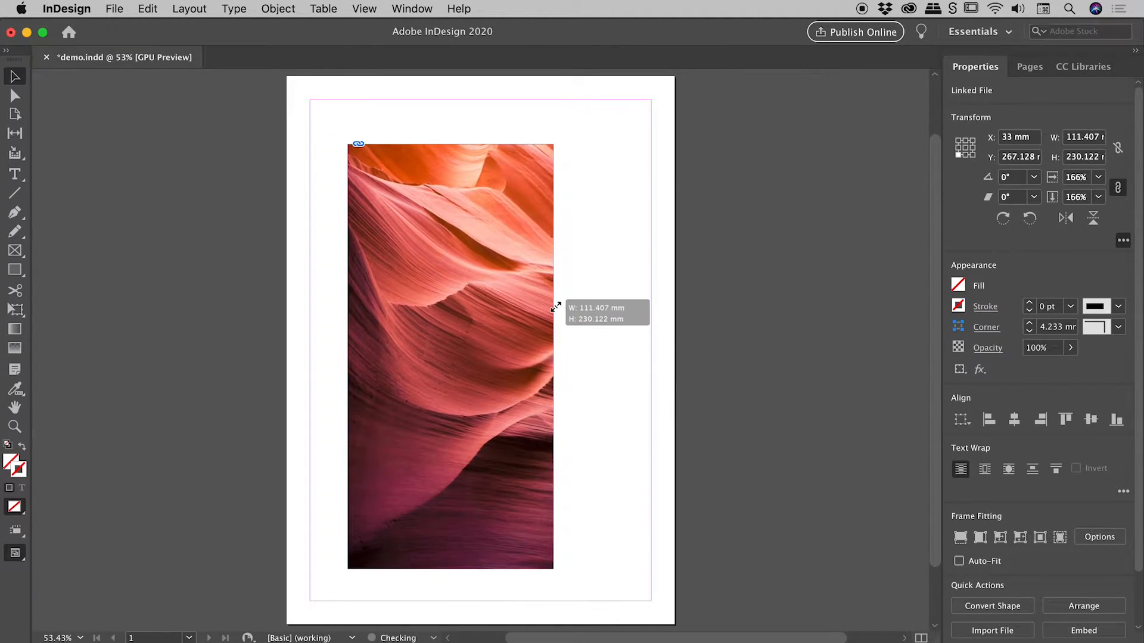
{"action": "left_click_drag", "start_coordinate": [552, 308], "coordinate": [565, 140]}
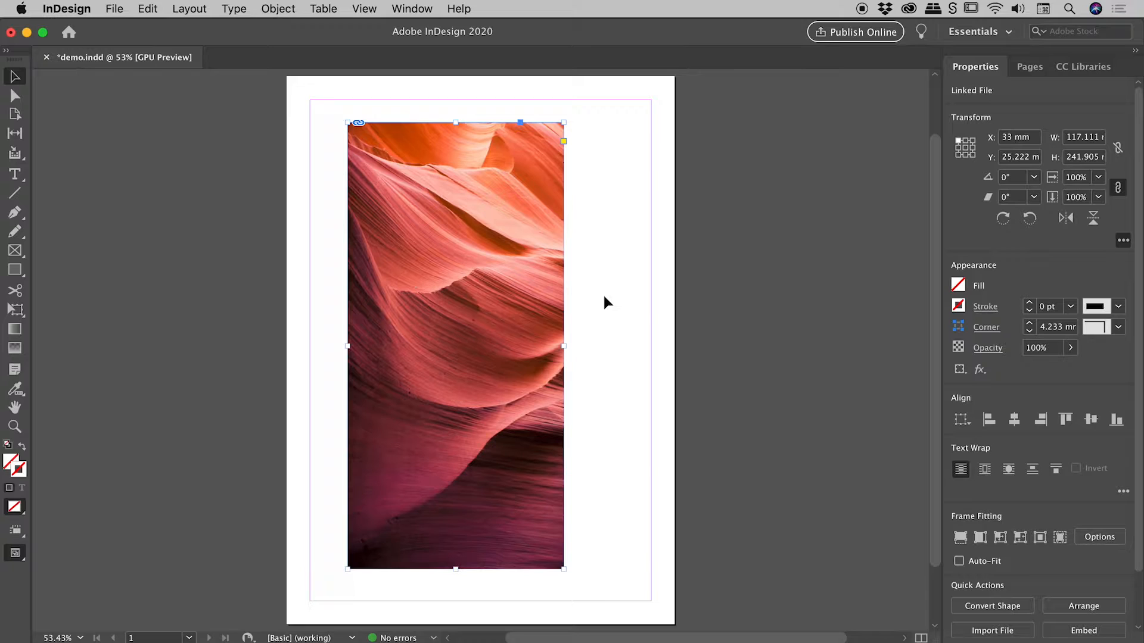
{"action": "mouse_move", "coordinate": [577, 124]}
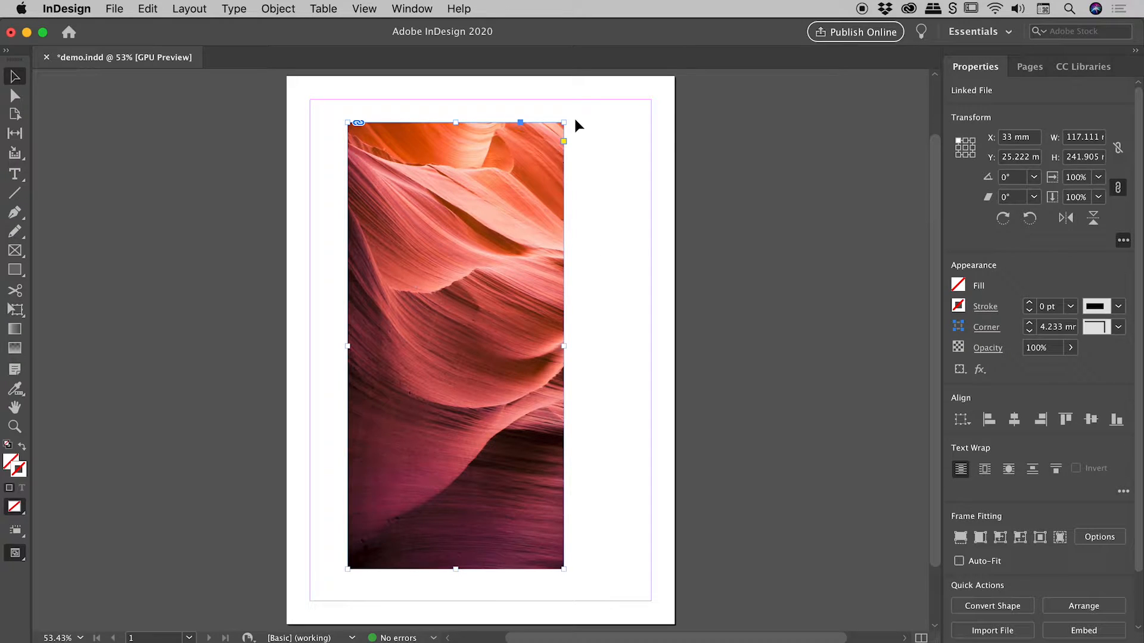
Scale the canyon photo down, then back up to about 113 × 233 mm
{"action": "left_click_drag", "start_coordinate": [564, 123], "coordinate": [531, 193]}
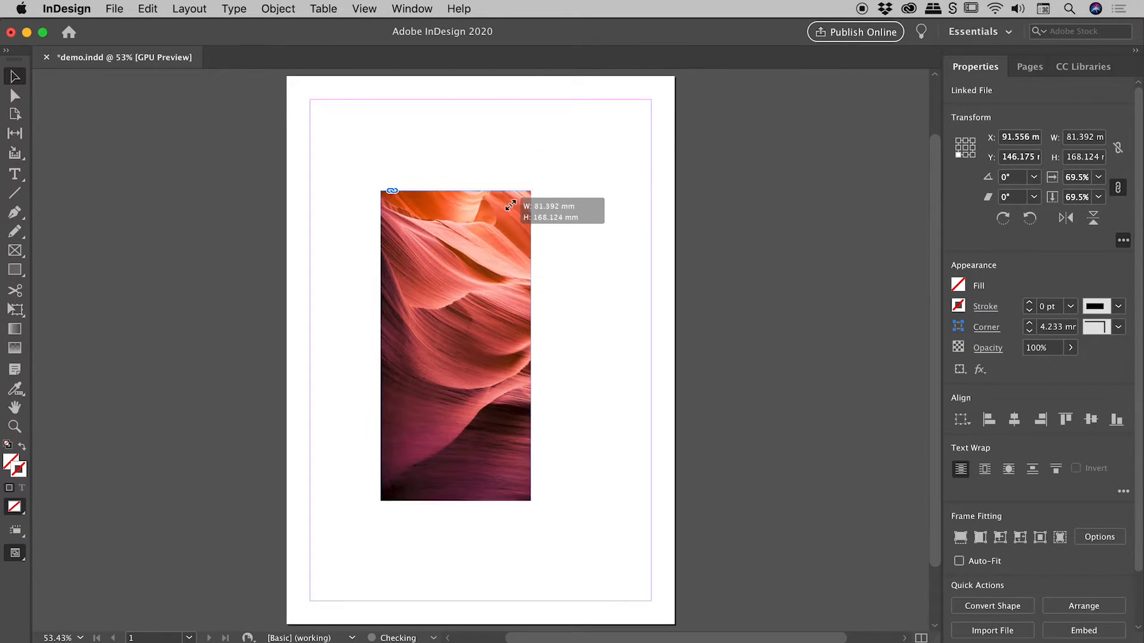
{"action": "left_click_drag", "start_coordinate": [531, 195], "coordinate": [501, 250]}
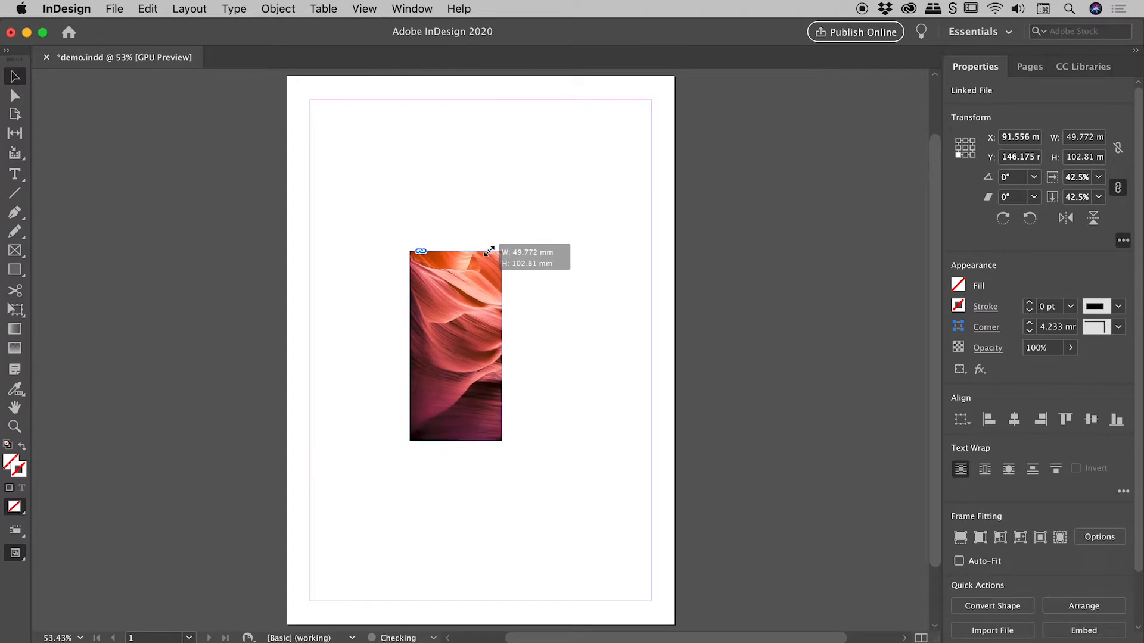
{"action": "left_click_drag", "start_coordinate": [491, 250], "coordinate": [559, 150]}
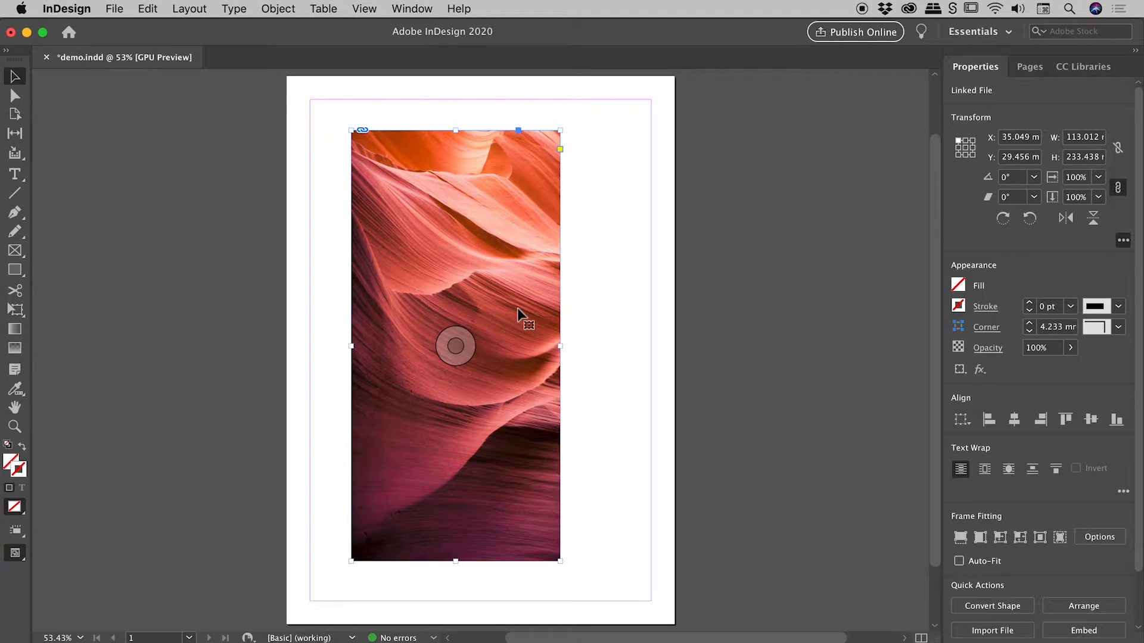
{"action": "mouse_move", "coordinate": [132, 183]}
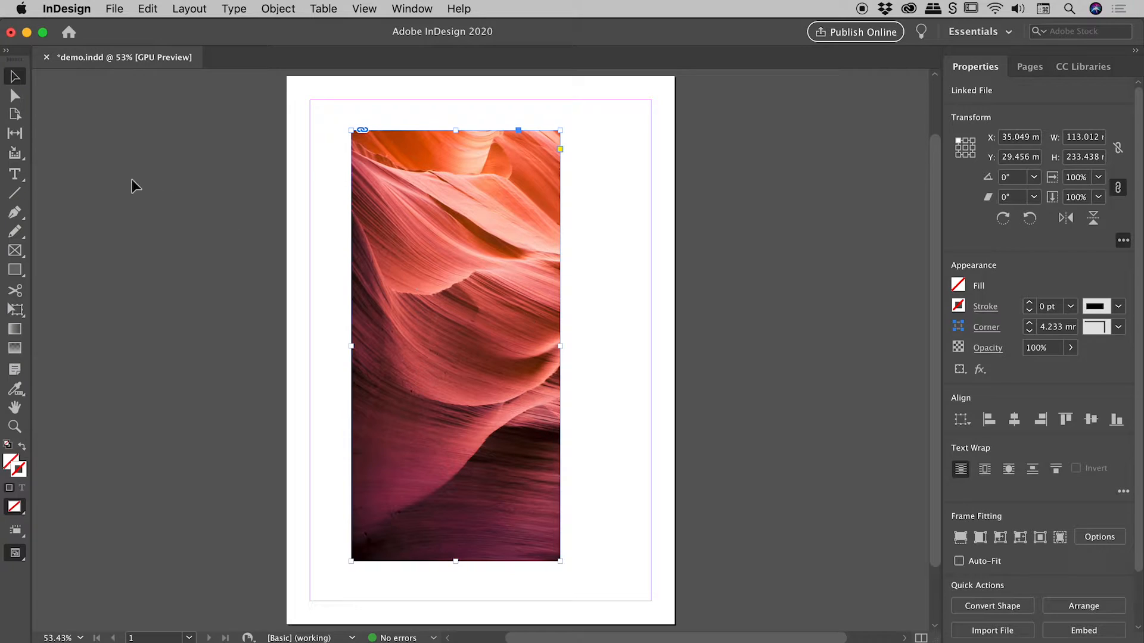
{"action": "mouse_move", "coordinate": [13, 76]}
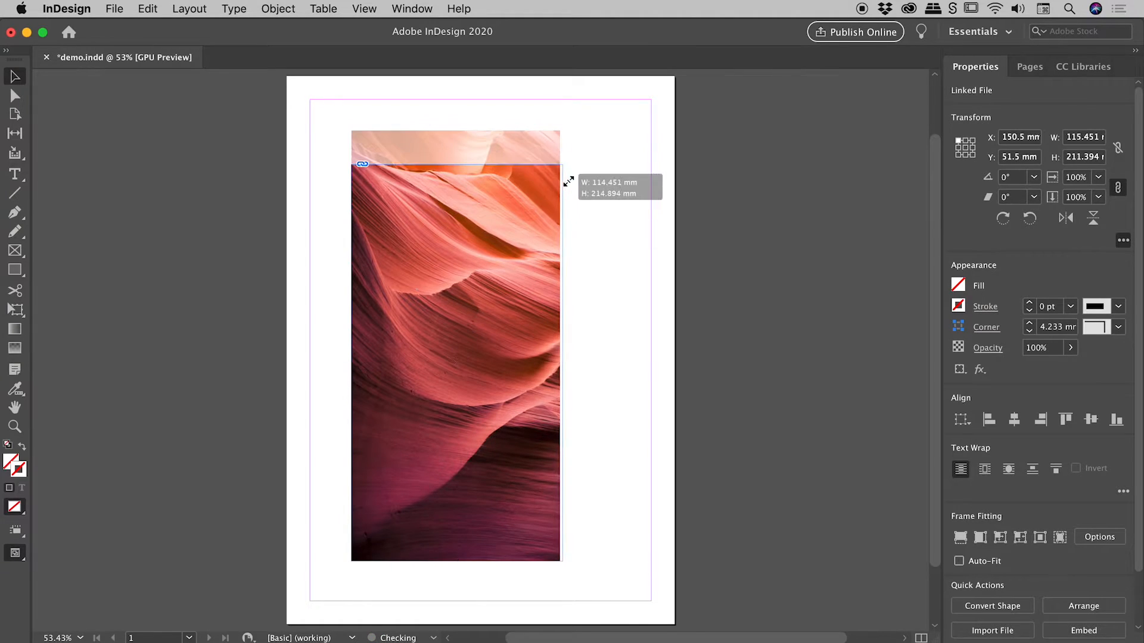
Crop the frame from the top and widen it to about 151 × 135 mm
{"action": "left_click_drag", "start_coordinate": [568, 180], "coordinate": [643, 289]}
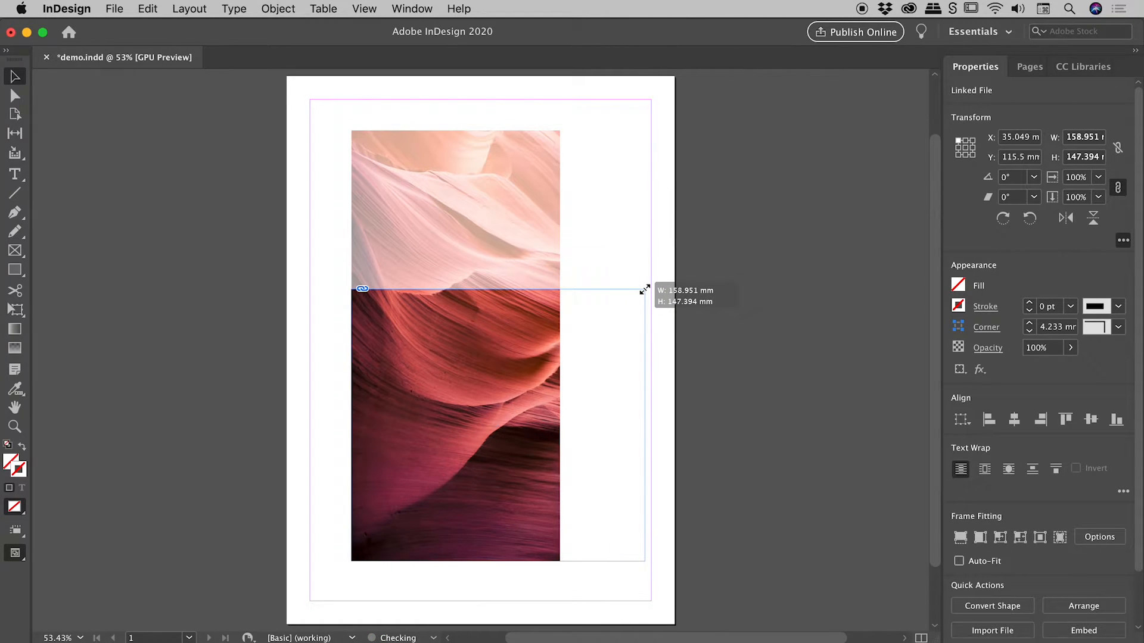
{"action": "left_click_drag", "start_coordinate": [644, 288], "coordinate": [604, 319]}
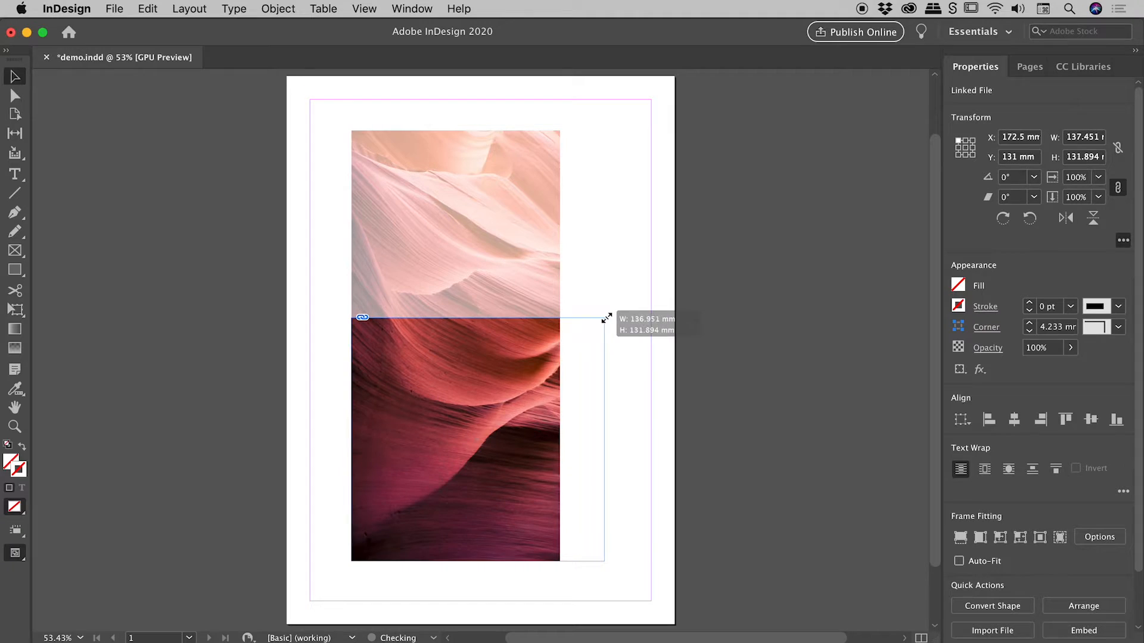
{"action": "left_click_drag", "start_coordinate": [606, 319], "coordinate": [632, 312]}
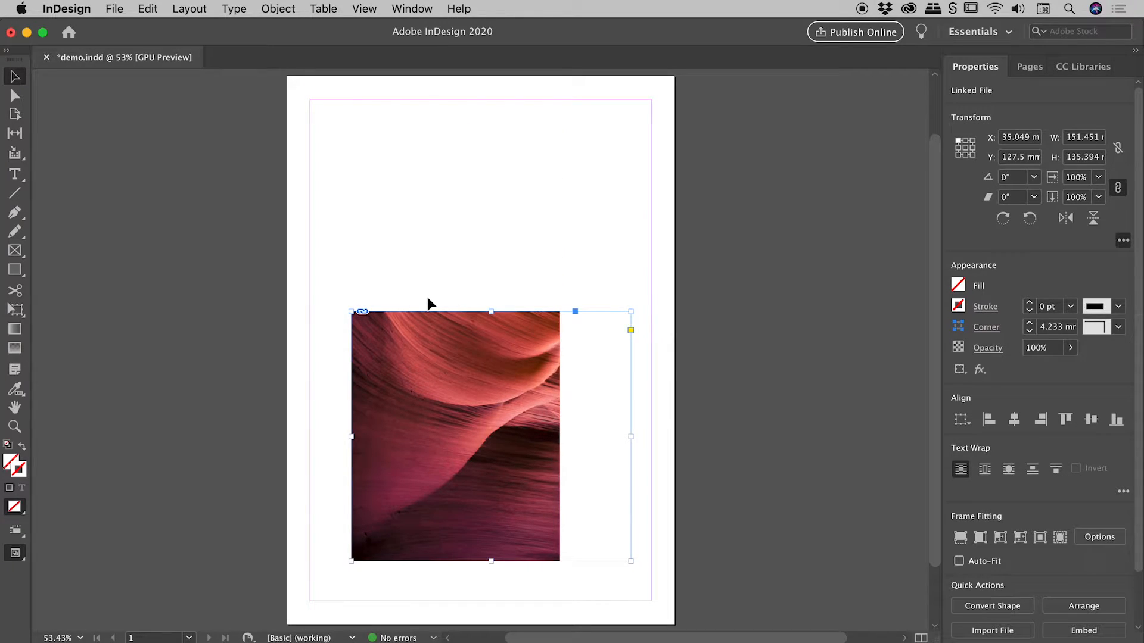
{"action": "mouse_move", "coordinate": [353, 176]}
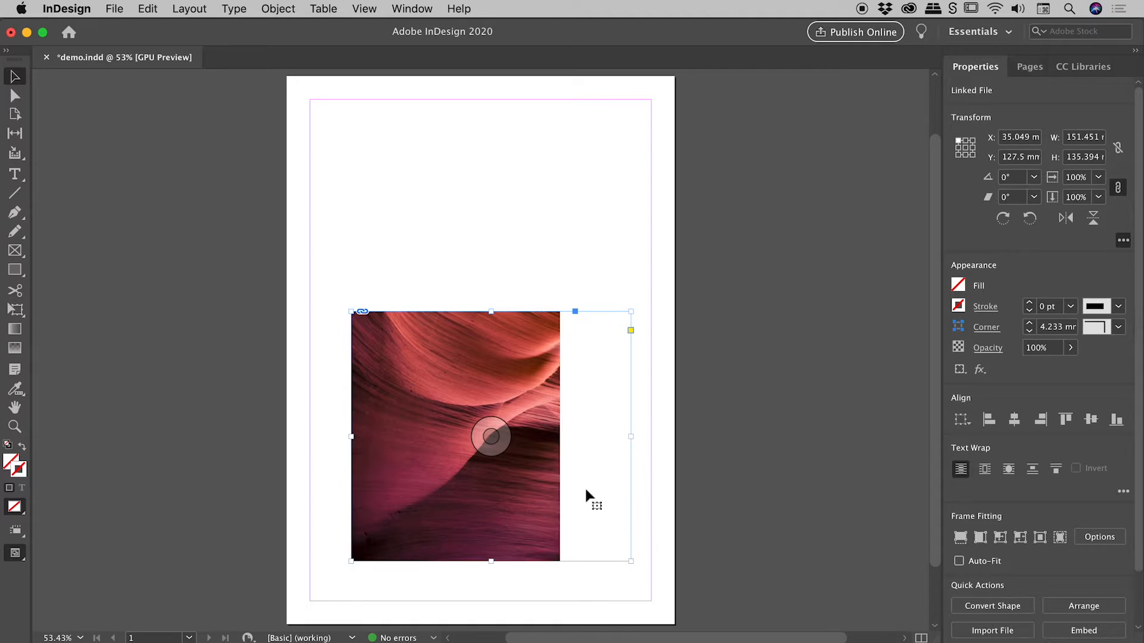
{"action": "mouse_move", "coordinate": [584, 367]}
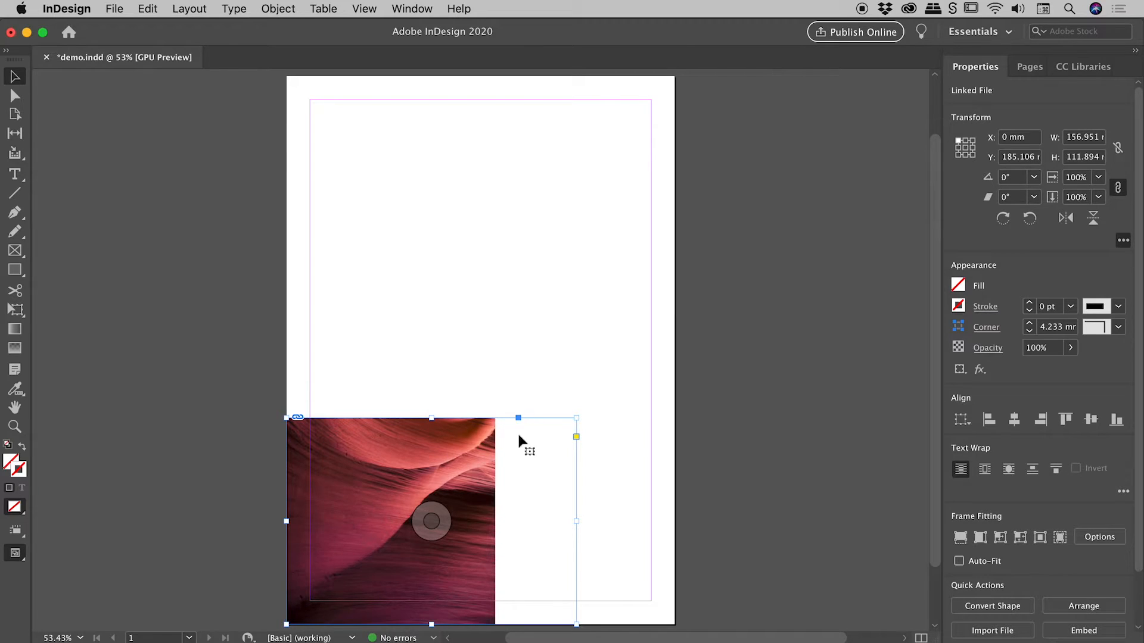
Resize the frame to 210 mm wide and about 196.5 mm tall, one-third down the page
{"action": "left_click_drag", "start_coordinate": [576, 418], "coordinate": [598, 387]}
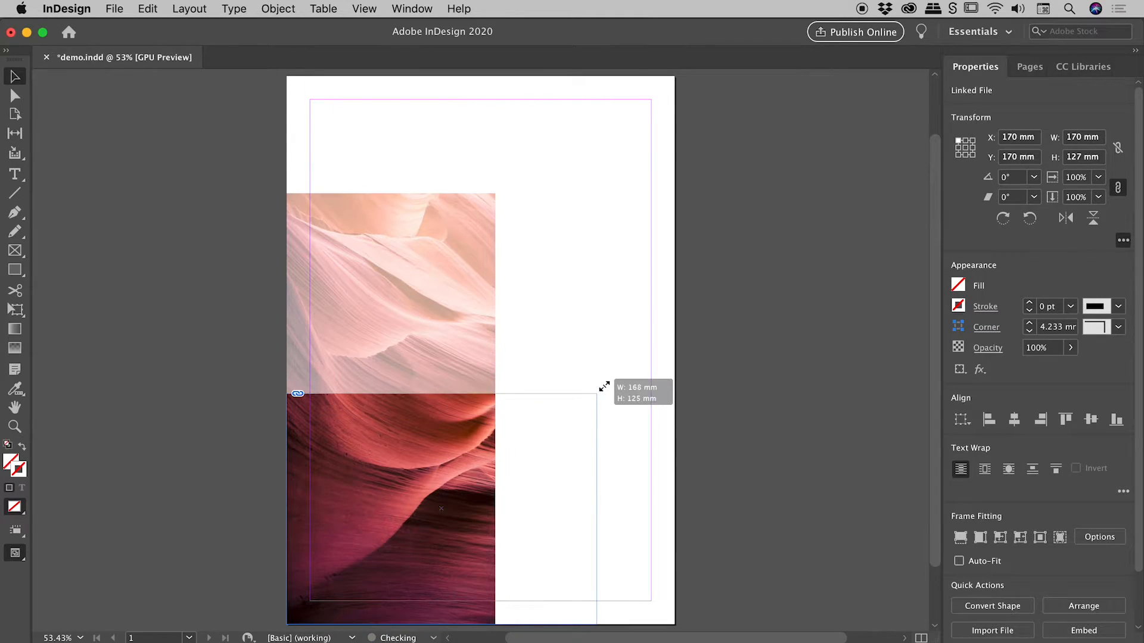
{"action": "left_click_drag", "start_coordinate": [594, 394], "coordinate": [675, 270]}
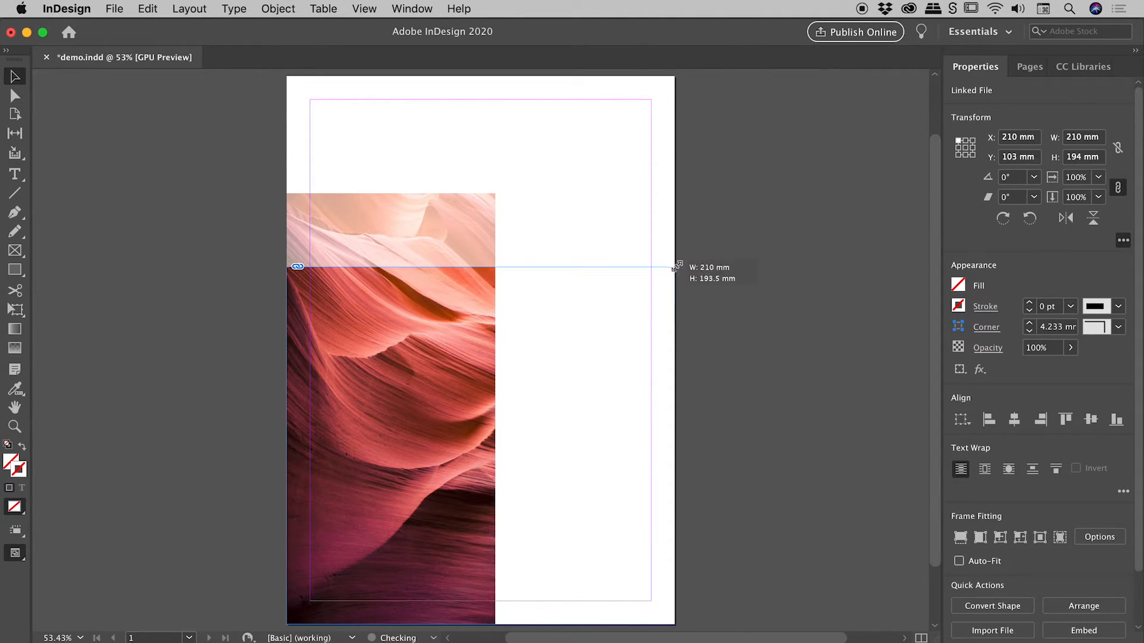
{"action": "left_click_drag", "start_coordinate": [672, 267], "coordinate": [669, 263]}
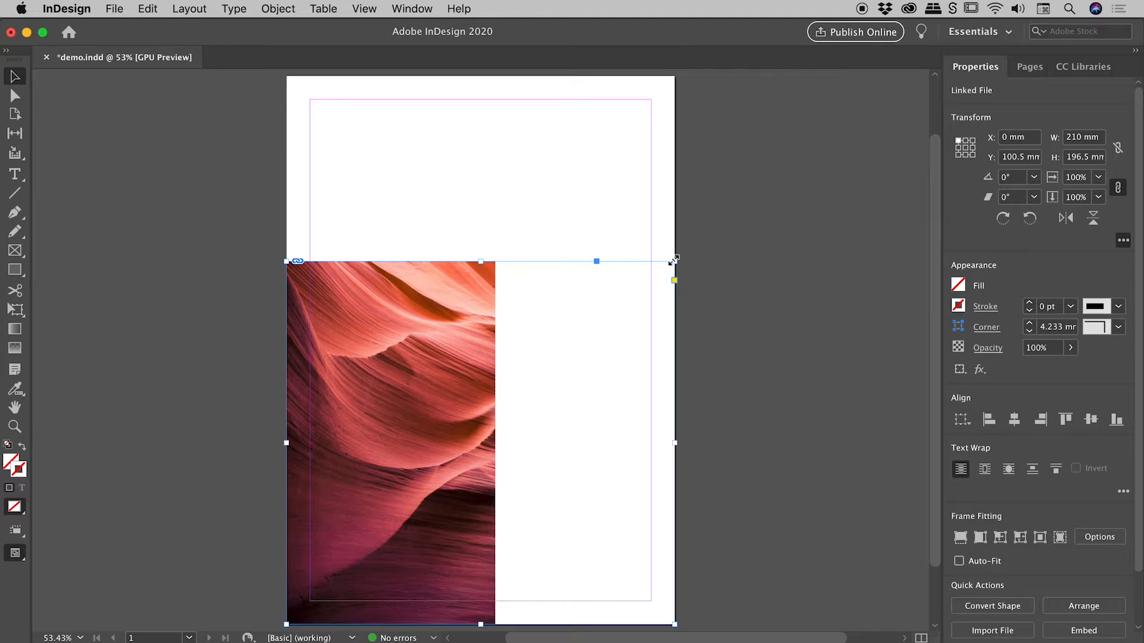
{"action": "mouse_move", "coordinate": [546, 246]}
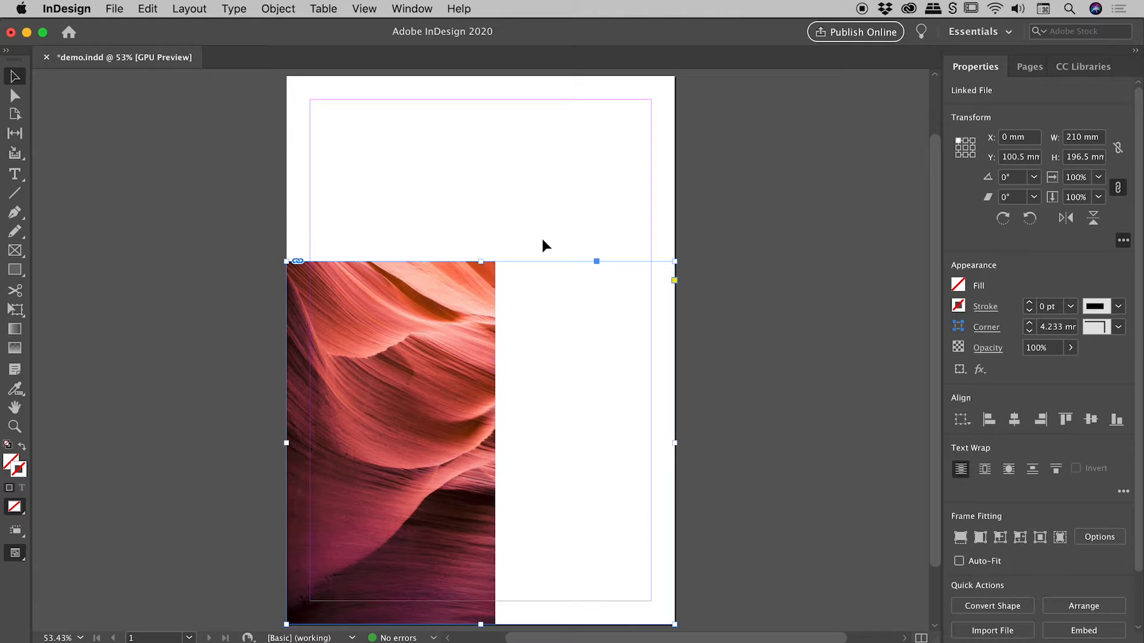
{"action": "mouse_move", "coordinate": [131, 139]}
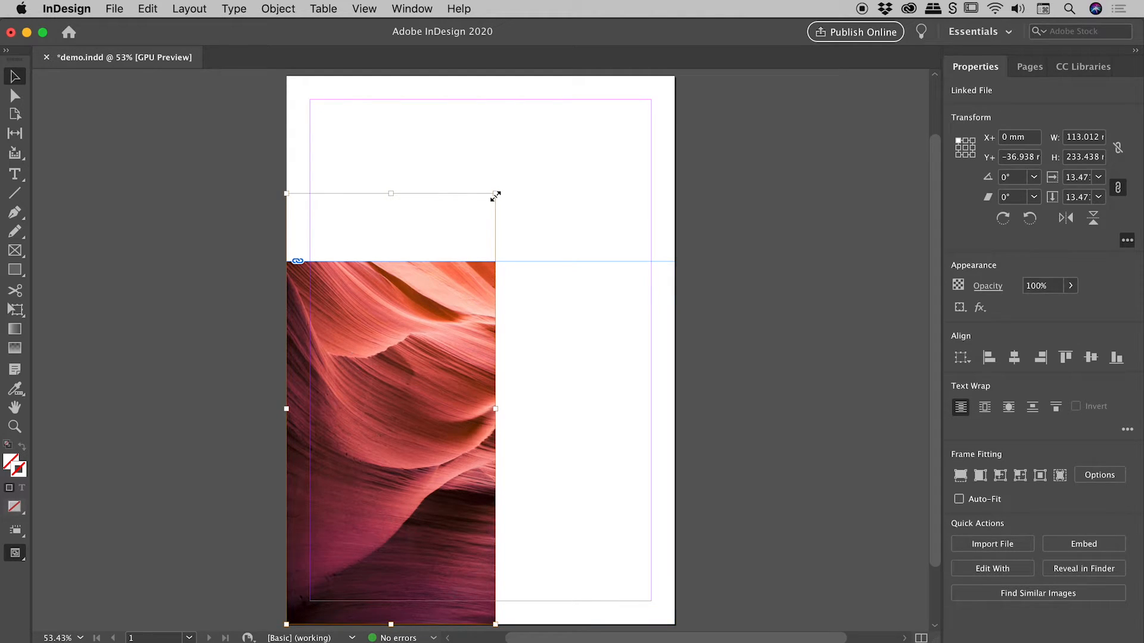
Scale the canyon image inside the frame to about 250 × 516 mm, overflowing its top
{"action": "left_click_drag", "start_coordinate": [495, 193], "coordinate": [486, 210]}
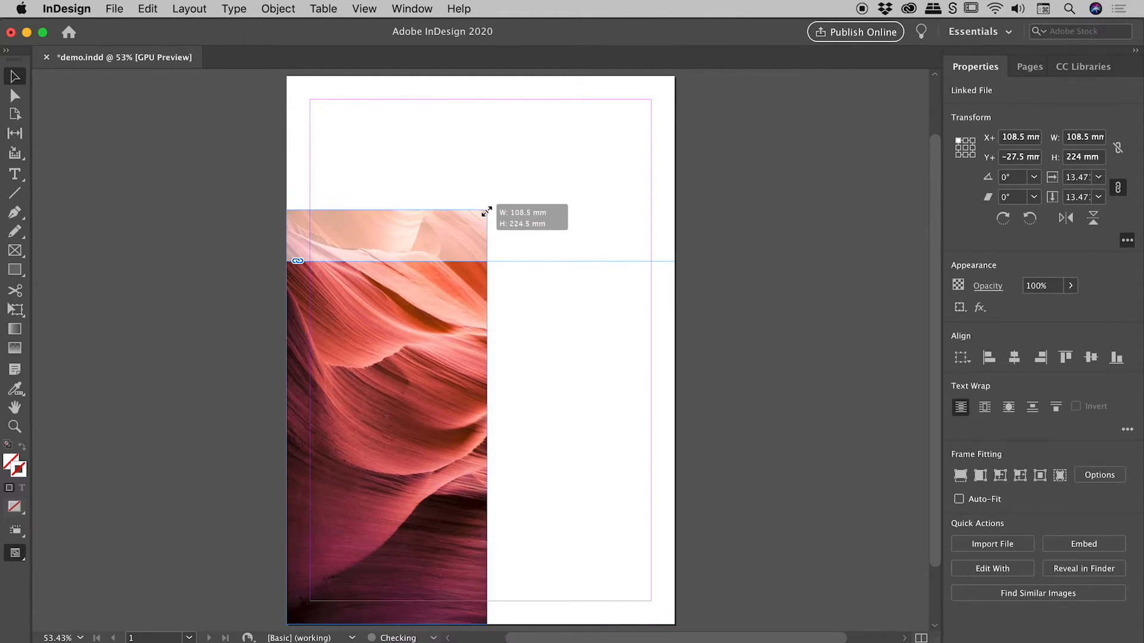
{"action": "left_click_drag", "start_coordinate": [485, 210], "coordinate": [601, 131]}
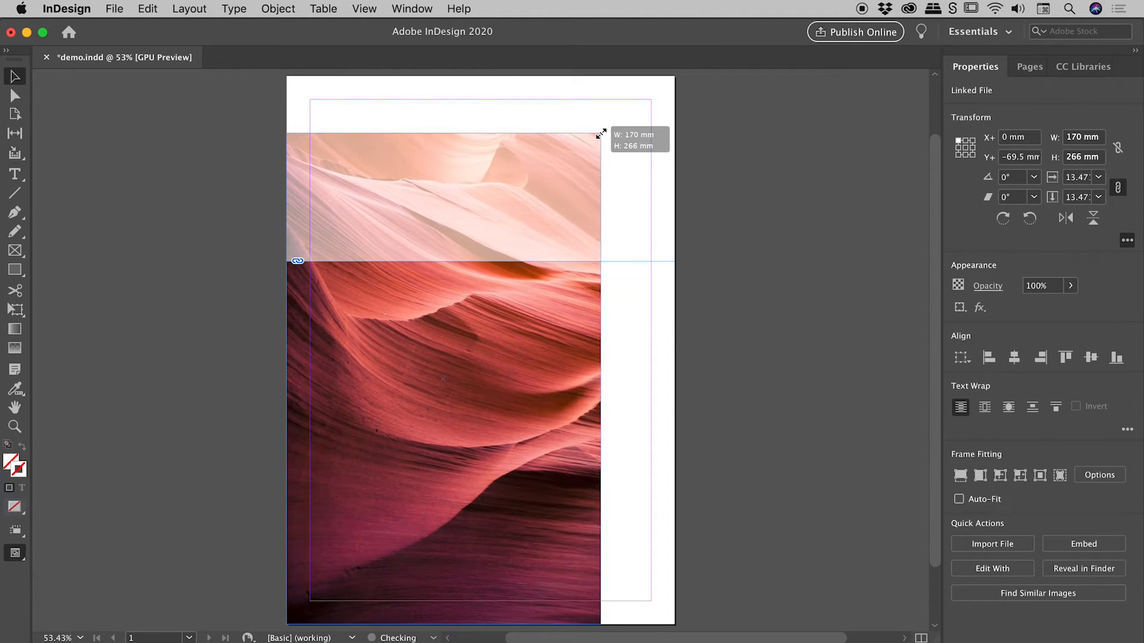
{"action": "left_click_drag", "start_coordinate": [600, 133], "coordinate": [460, 335]}
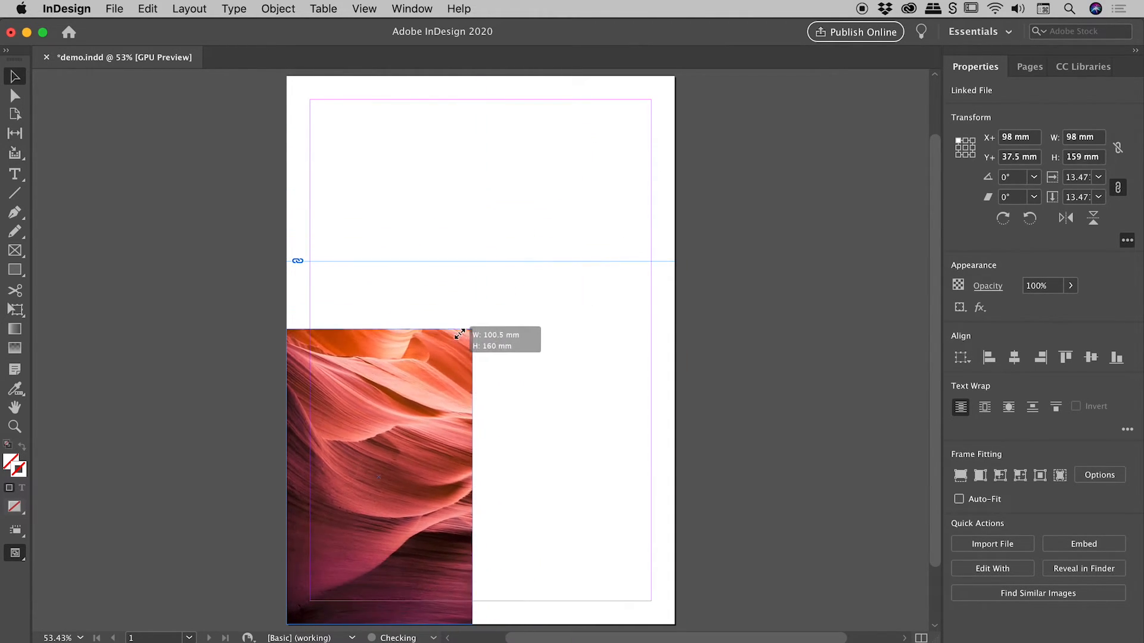
{"action": "left_click_drag", "start_coordinate": [459, 334], "coordinate": [620, 295]}
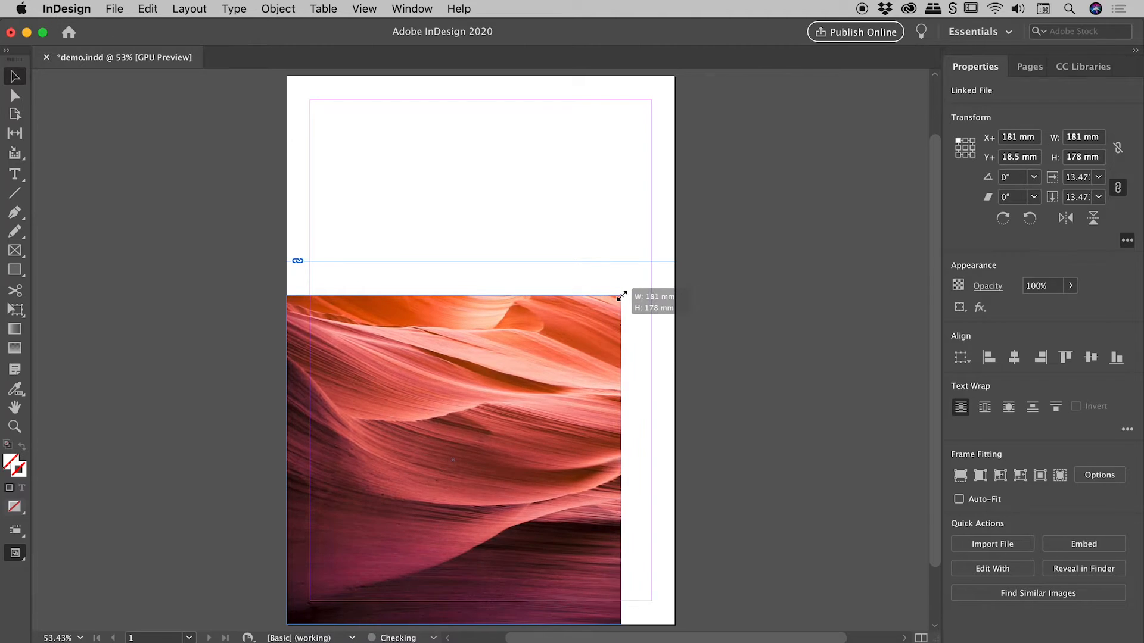
{"action": "left_click_drag", "start_coordinate": [620, 296], "coordinate": [552, 302]}
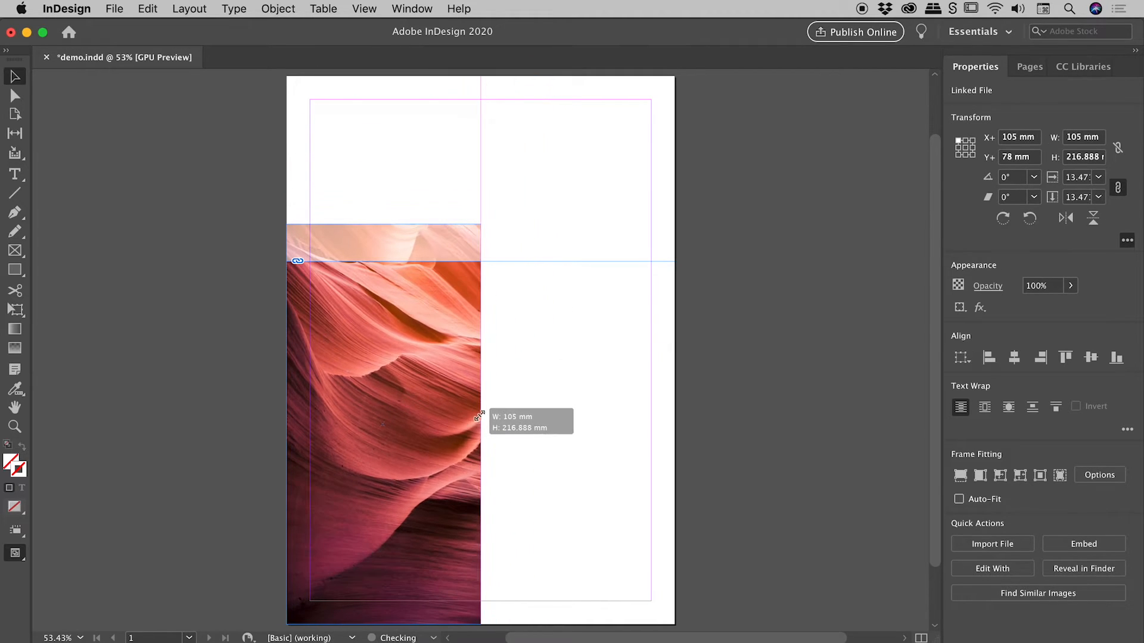
{"action": "left_click_drag", "start_coordinate": [480, 420], "coordinate": [520, 380]}
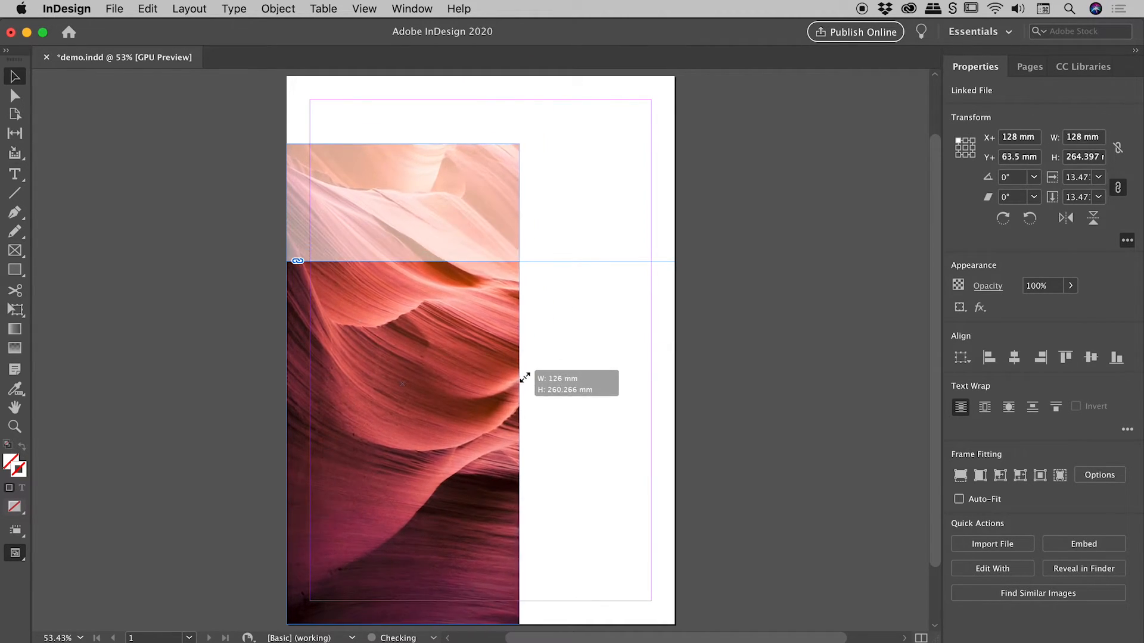
{"action": "left_click_drag", "start_coordinate": [520, 374], "coordinate": [589, 331]}
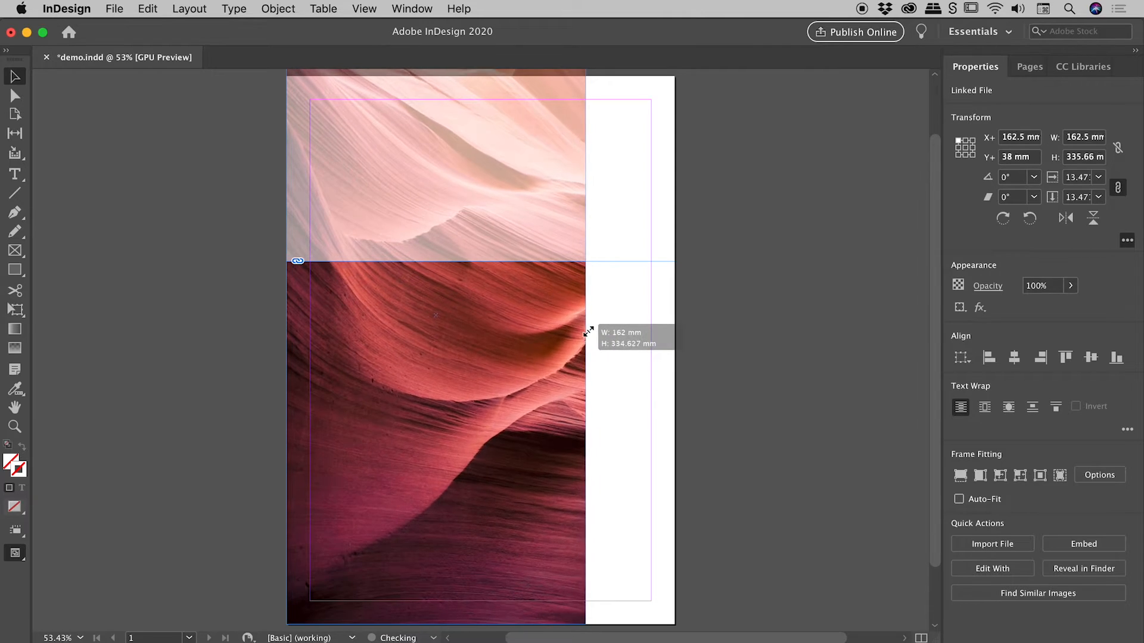
{"action": "left_click_drag", "start_coordinate": [588, 334], "coordinate": [649, 303]}
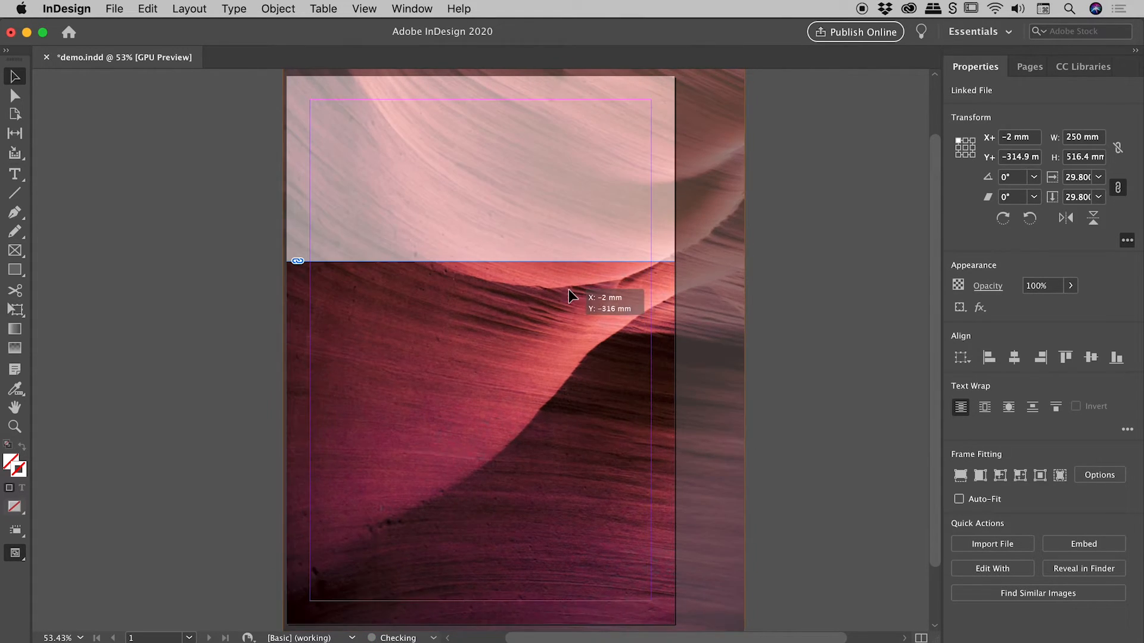
Move the image to X −20 mm, Y −20 mm to cover the frame, checking the result
{"action": "left_click_drag", "start_coordinate": [571, 297], "coordinate": [530, 341]}
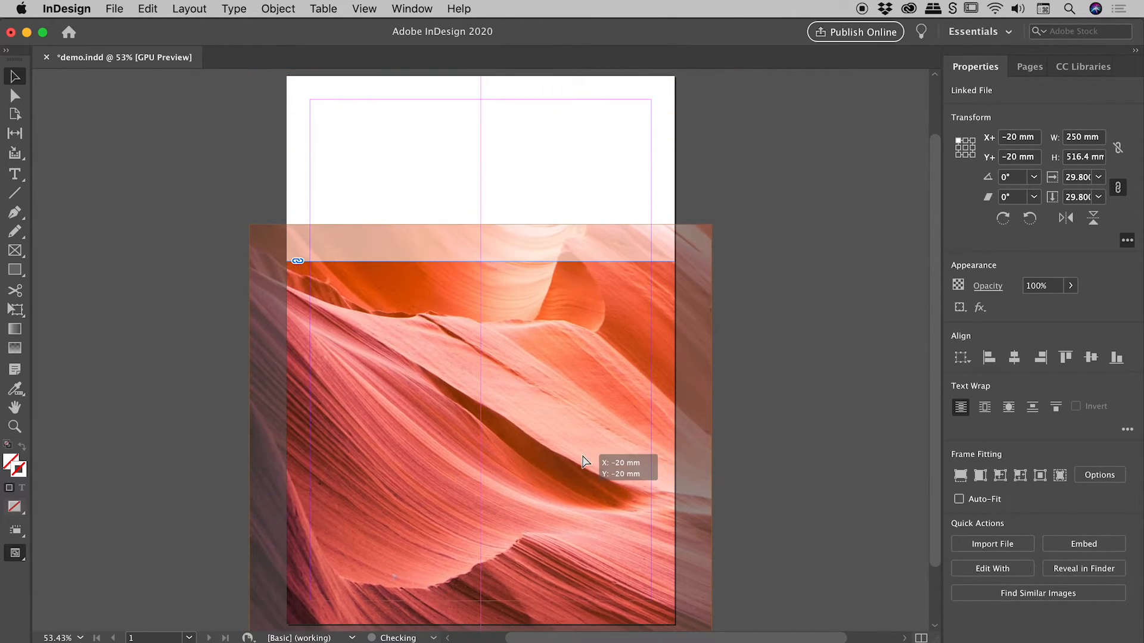
{"action": "left_click_drag", "start_coordinate": [583, 461], "coordinate": [565, 363]}
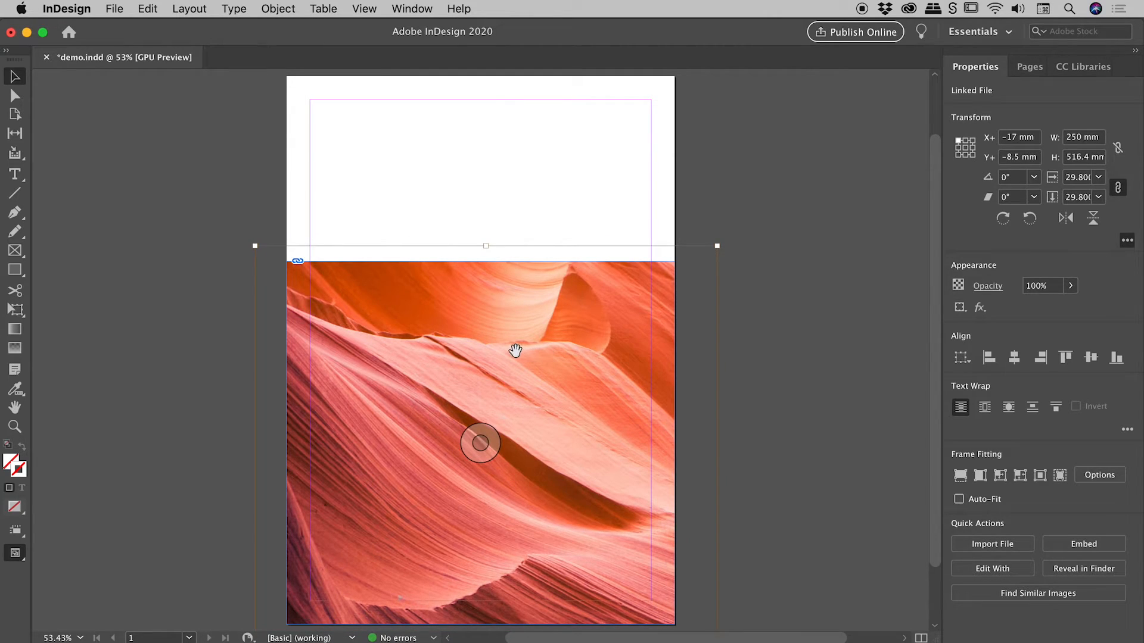
{"action": "left_click", "coordinate": [602, 142]}
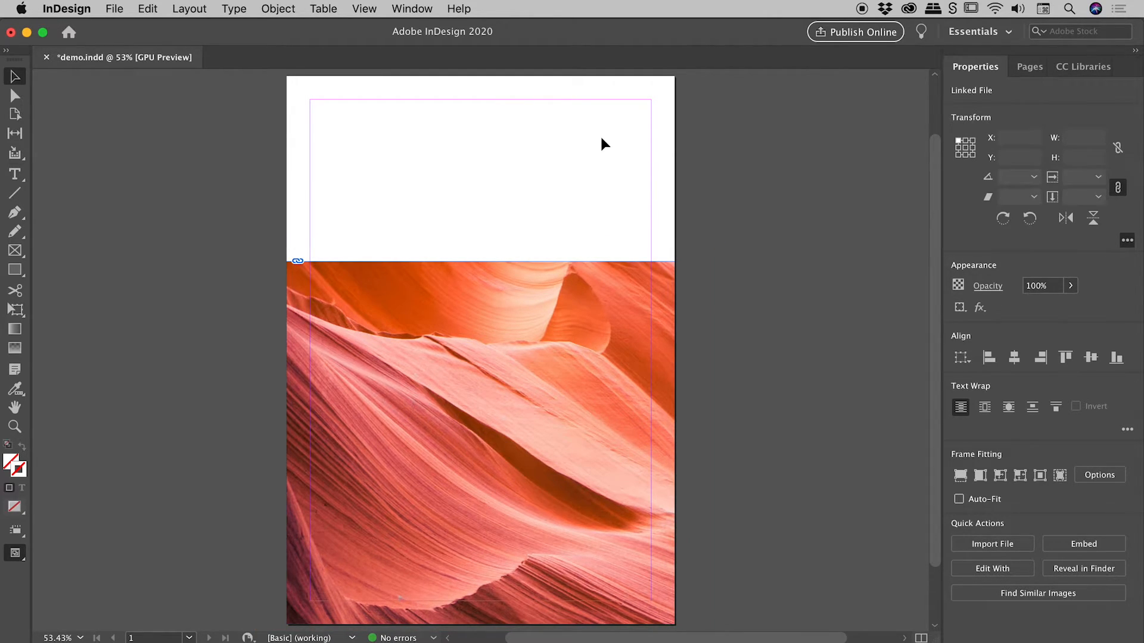
{"action": "left_click", "coordinate": [480, 443]}
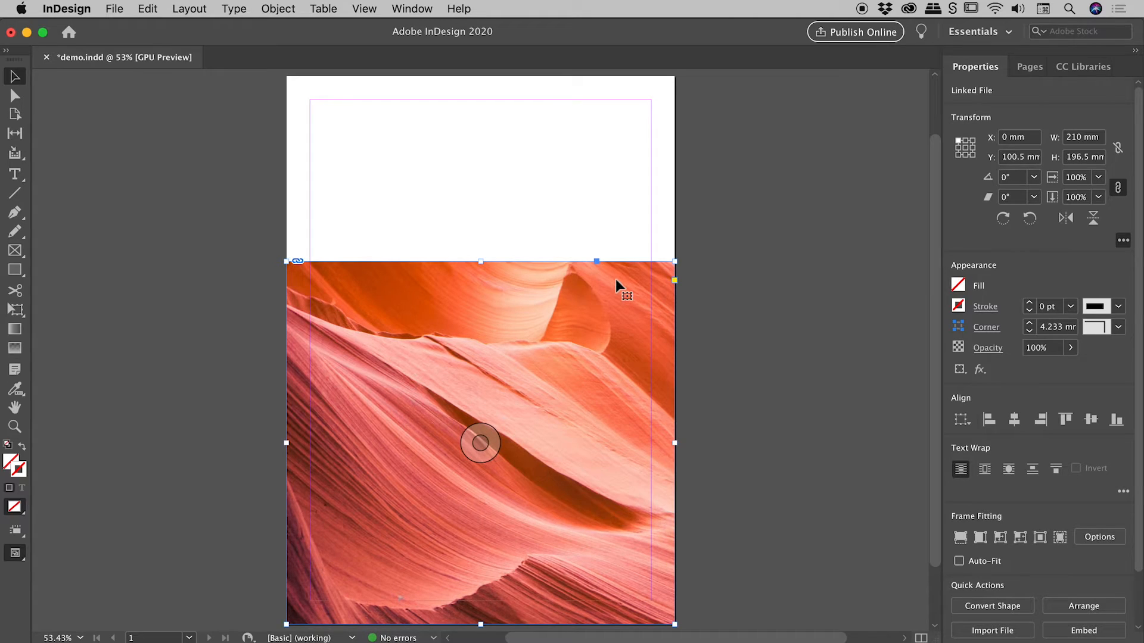
{"action": "mouse_move", "coordinate": [604, 288]}
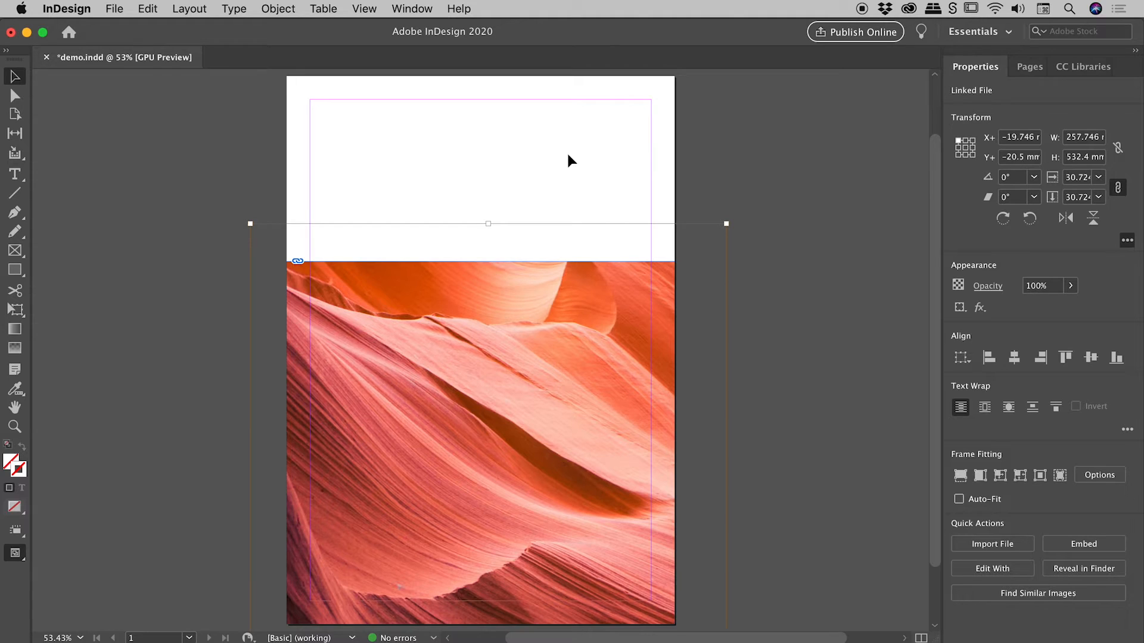
{"action": "left_click", "coordinate": [554, 331]}
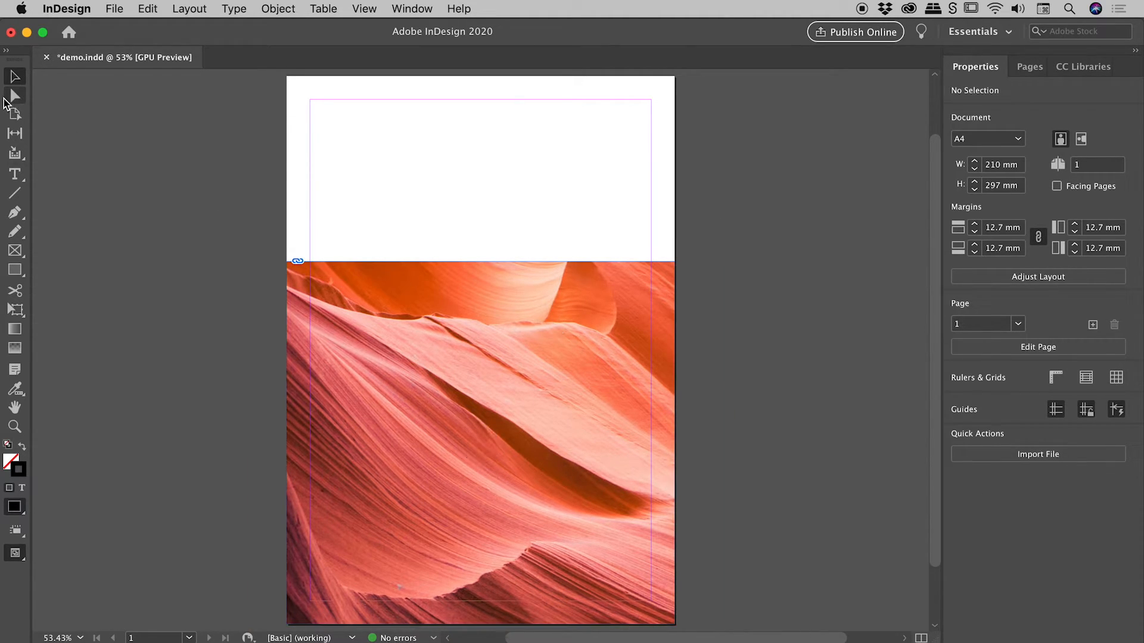
{"action": "mouse_move", "coordinate": [14, 97]}
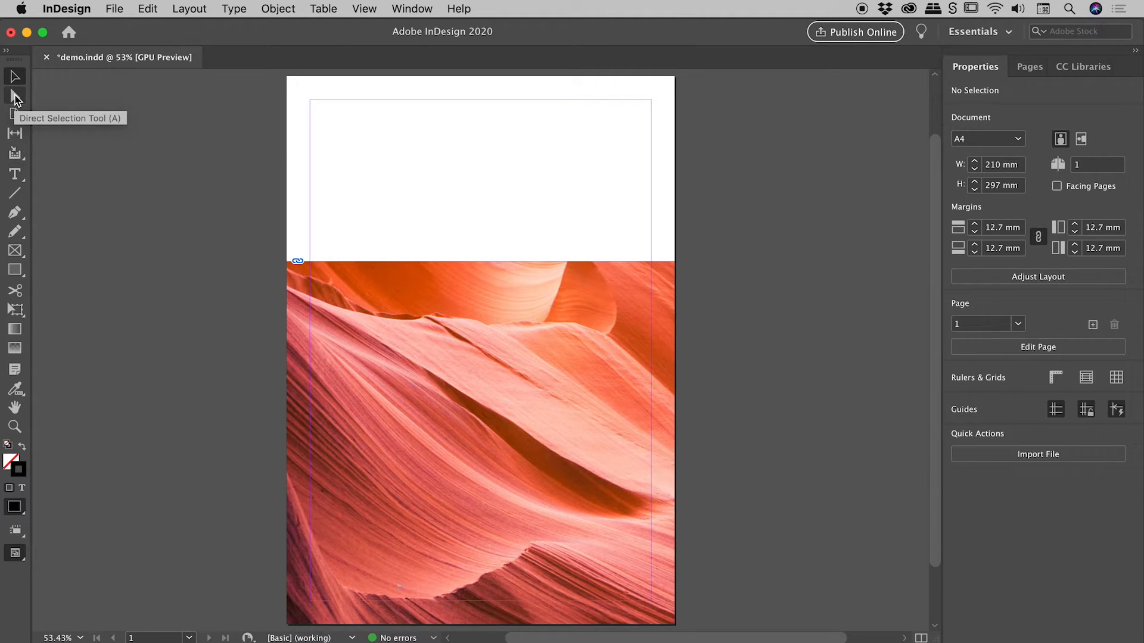
{"action": "mouse_move", "coordinate": [409, 191]}
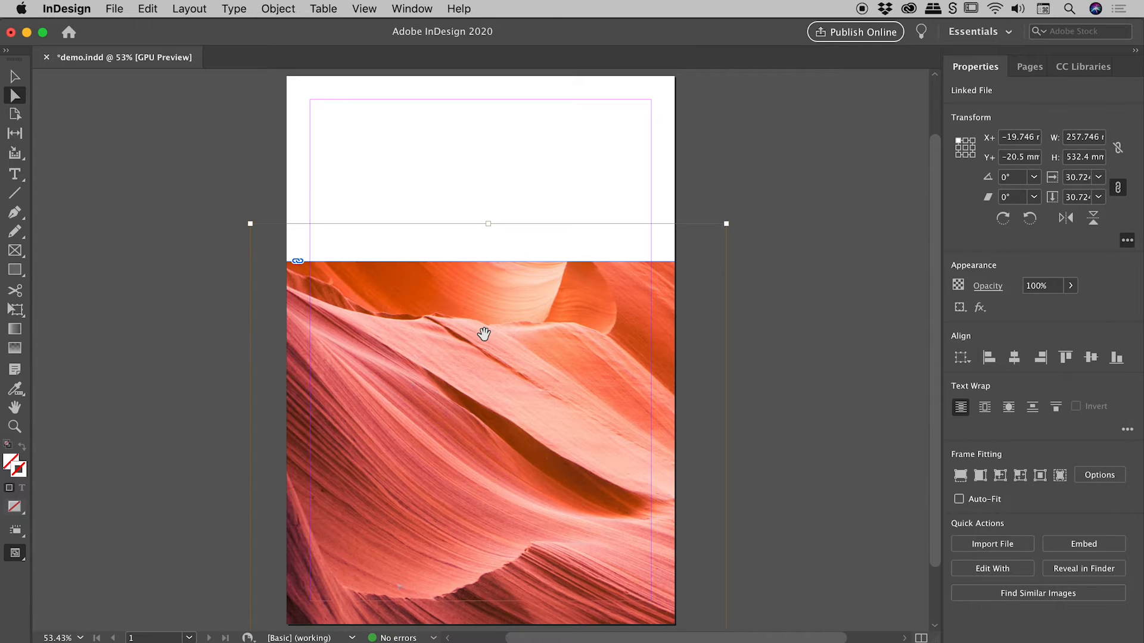
{"action": "mouse_move", "coordinate": [711, 230]}
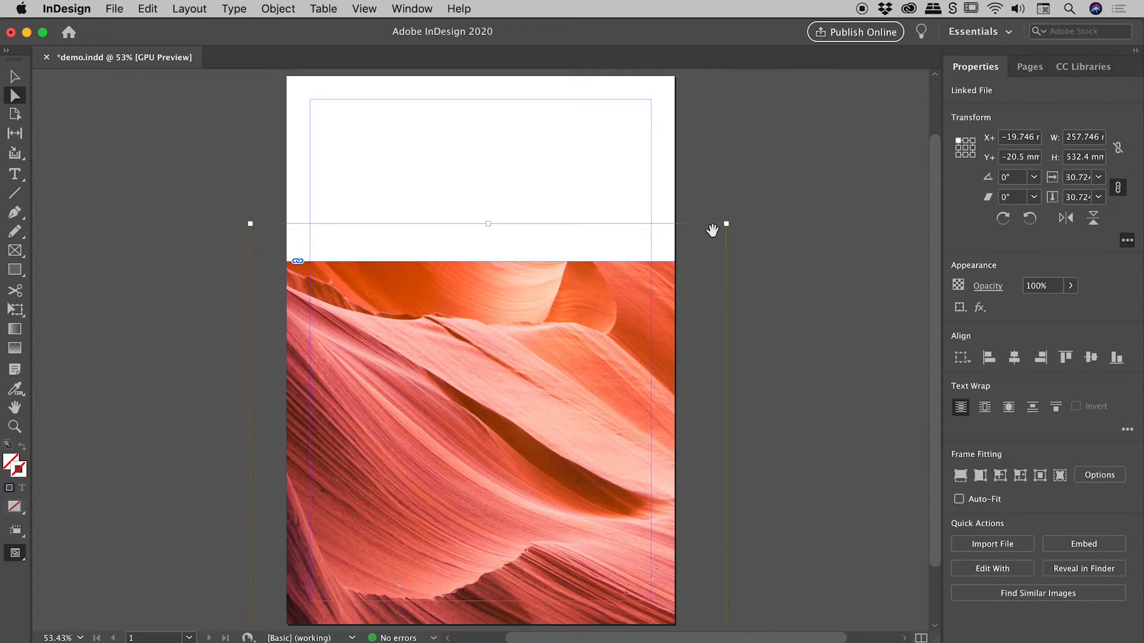
Scale the canyon image down slightly to about 255 × 526 mm, still covering the frame
{"action": "left_click_drag", "start_coordinate": [726, 223], "coordinate": [706, 243]}
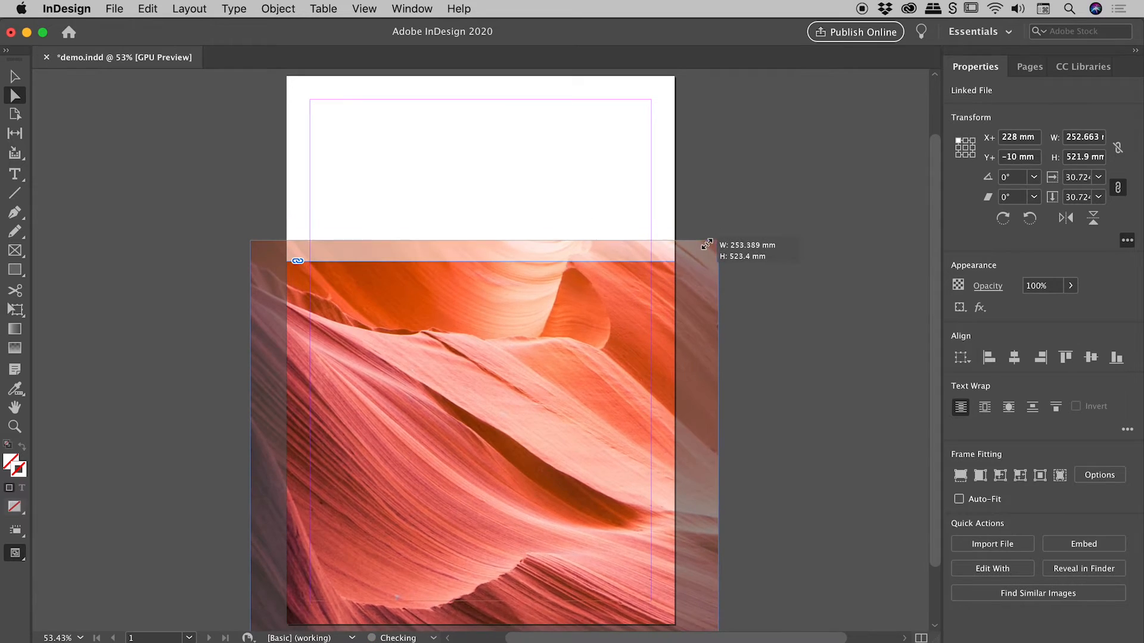
{"action": "left_click_drag", "start_coordinate": [705, 244], "coordinate": [696, 243]}
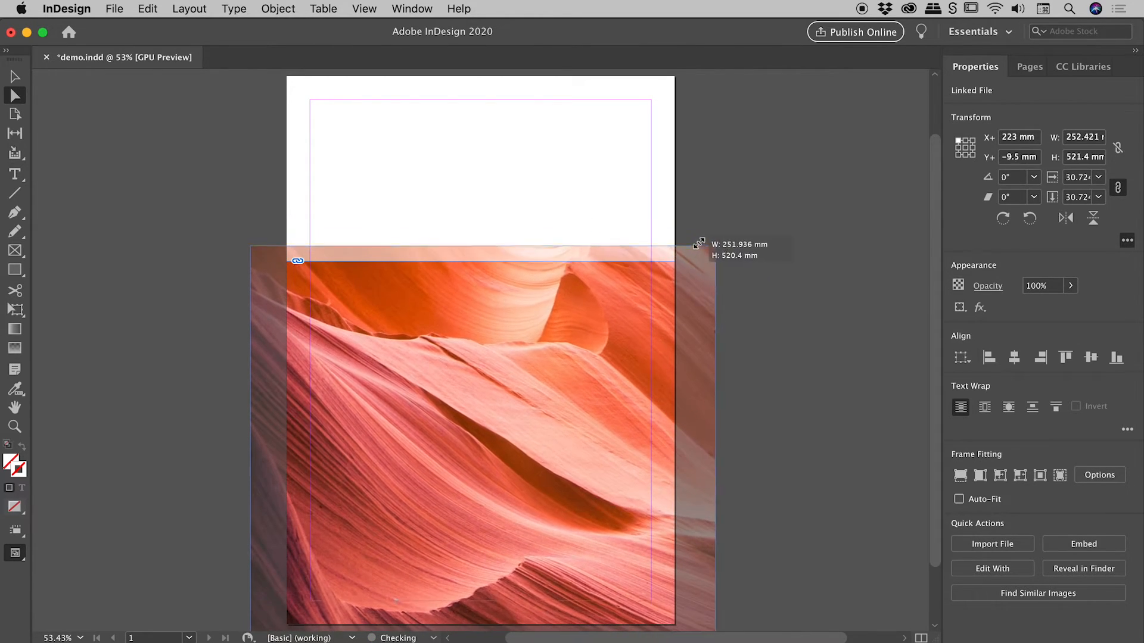
{"action": "left_click_drag", "start_coordinate": [693, 253], "coordinate": [702, 231]}
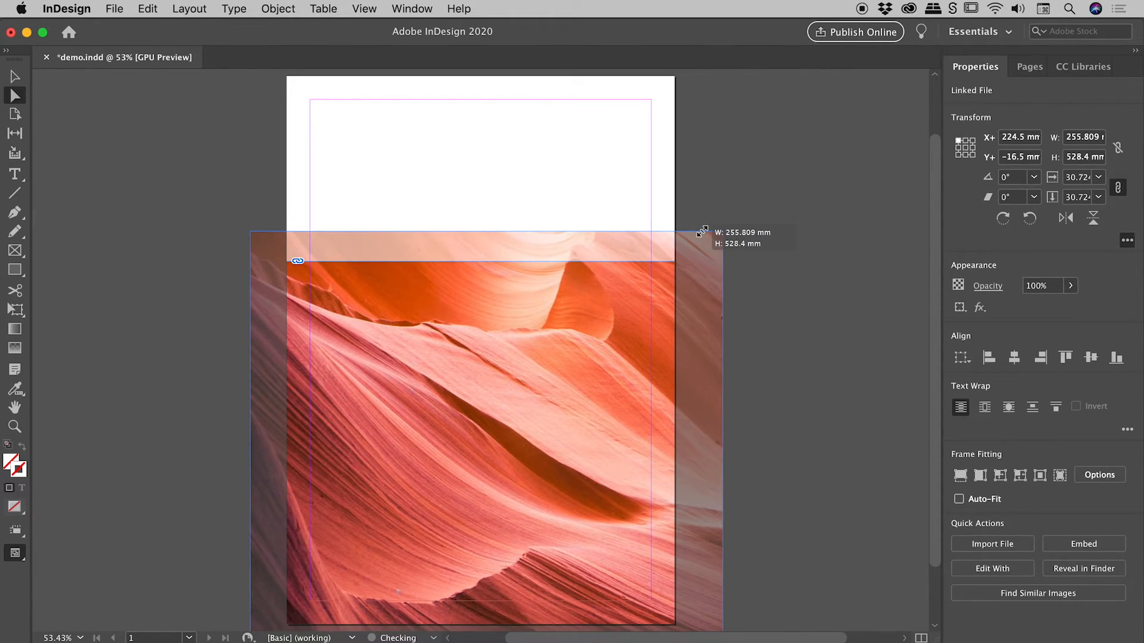
{"action": "left_click_drag", "start_coordinate": [698, 233], "coordinate": [698, 235]}
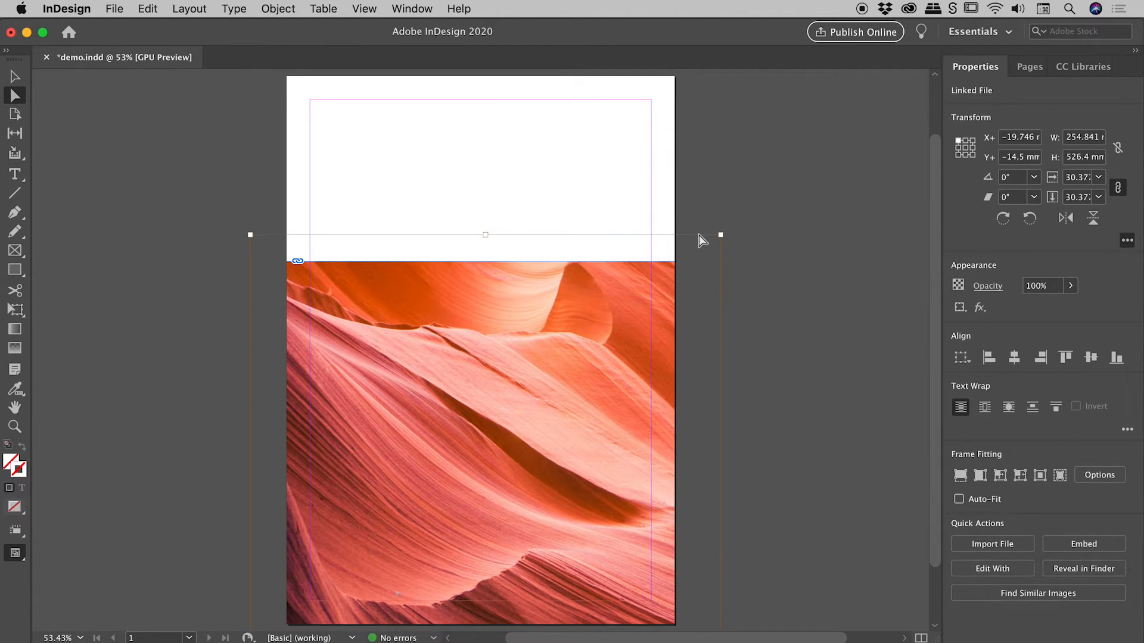
{"action": "mouse_move", "coordinate": [610, 240]}
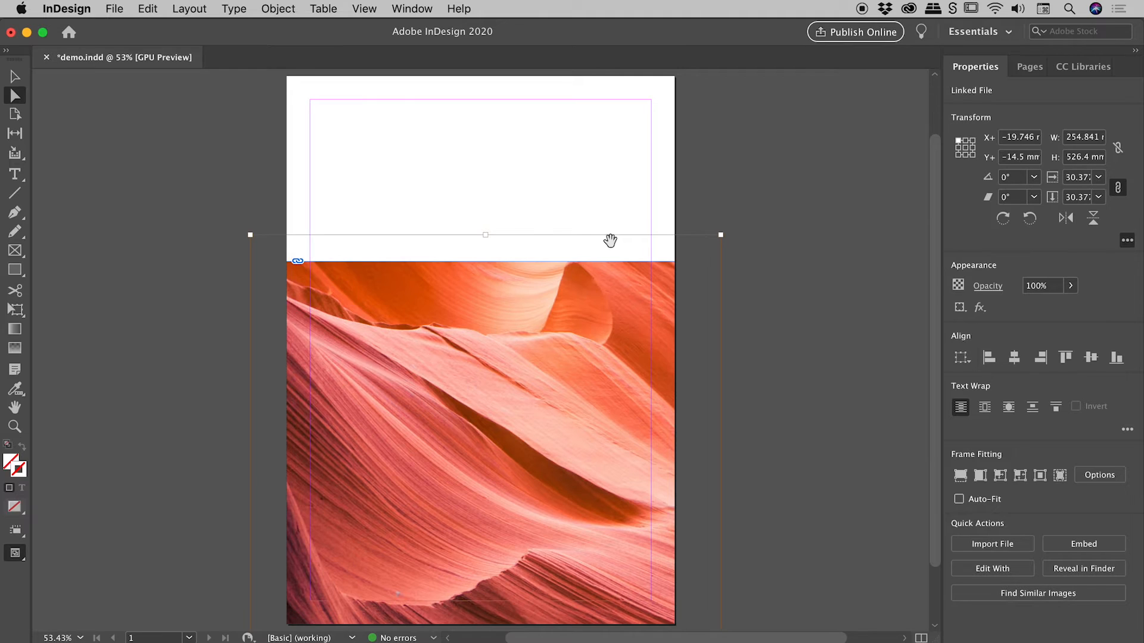
{"action": "mouse_move", "coordinate": [14, 94]}
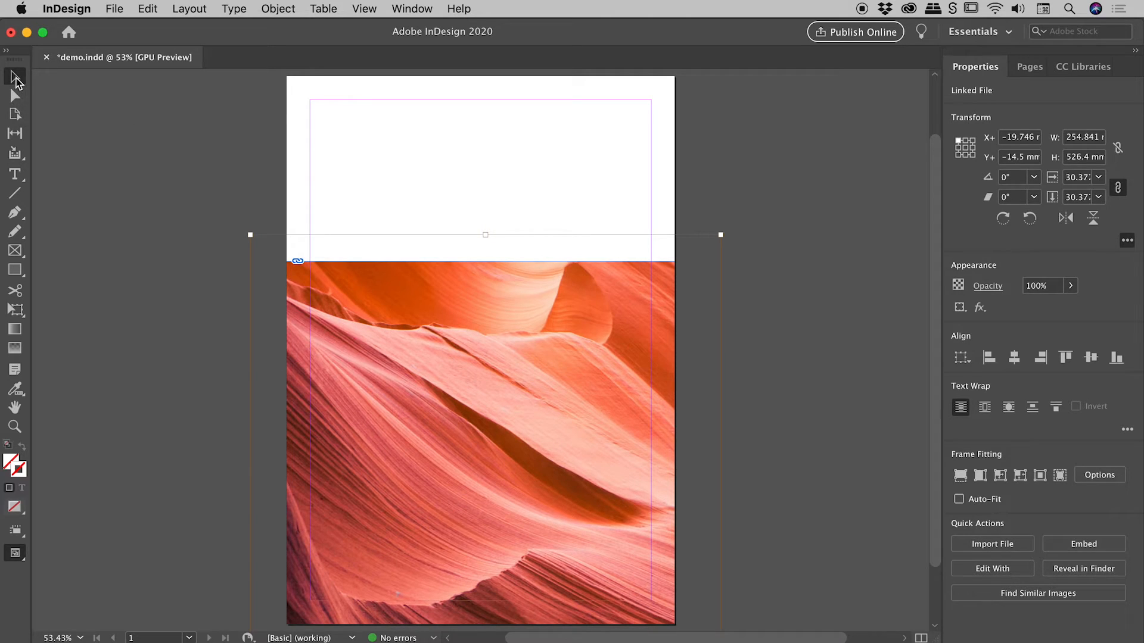
{"action": "left_click", "coordinate": [480, 443]}
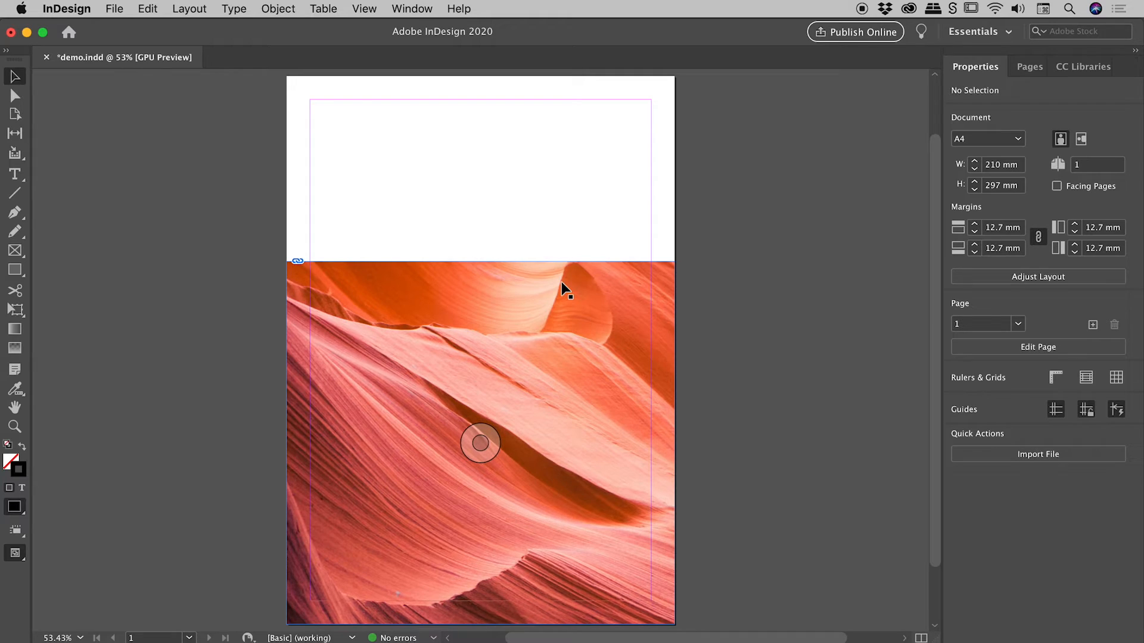
{"action": "mouse_move", "coordinate": [471, 414]}
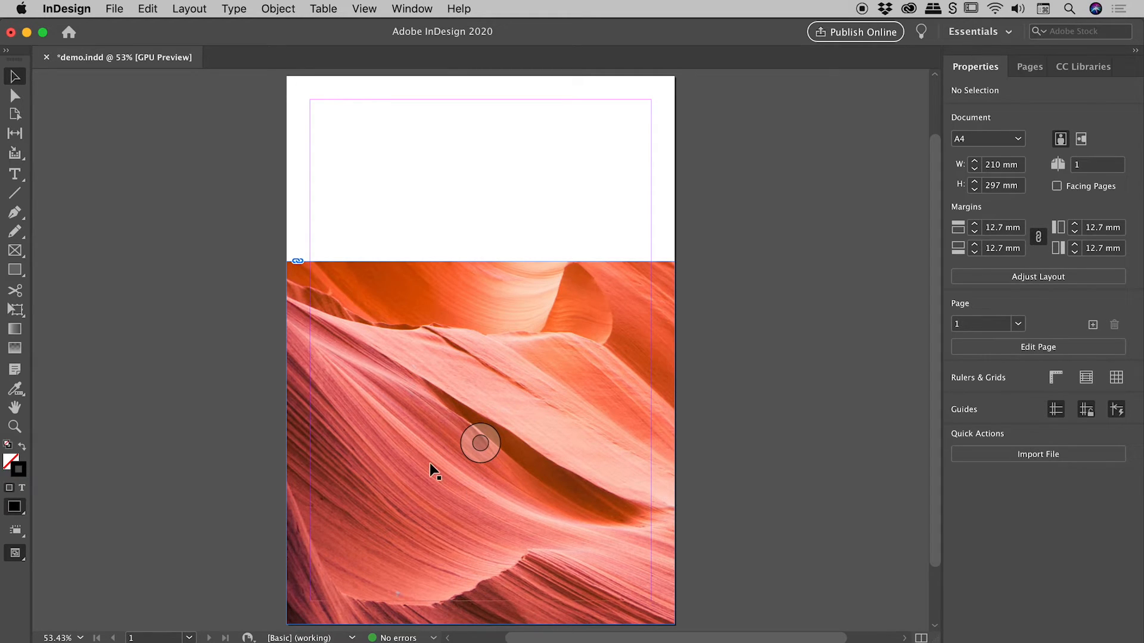
{"action": "mouse_move", "coordinate": [464, 399]}
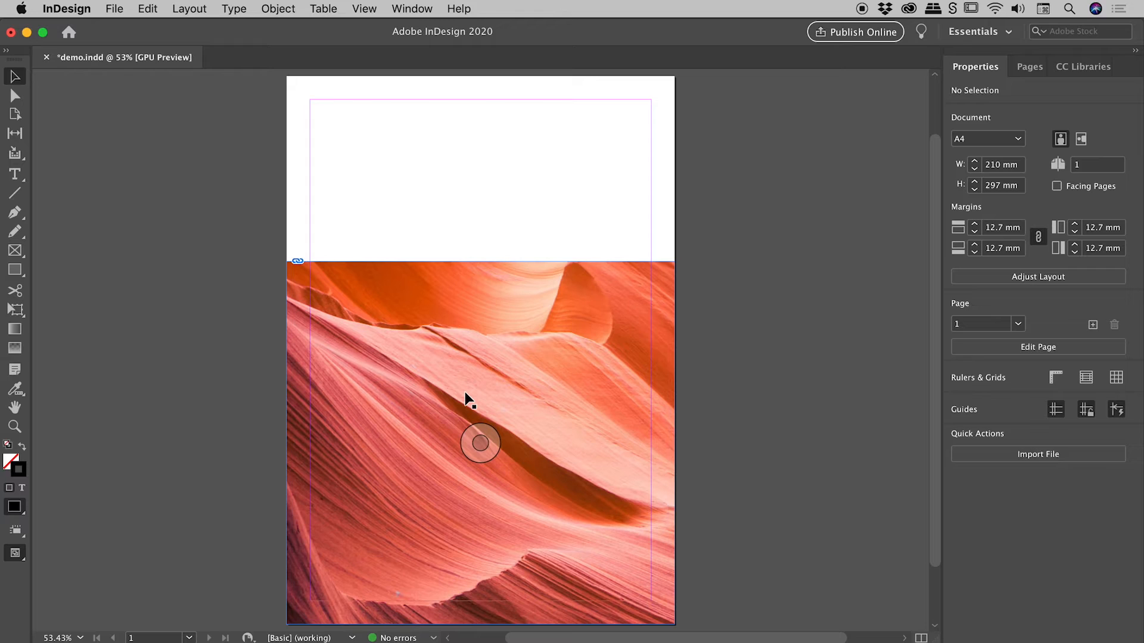
{"action": "mouse_move", "coordinate": [107, 215]}
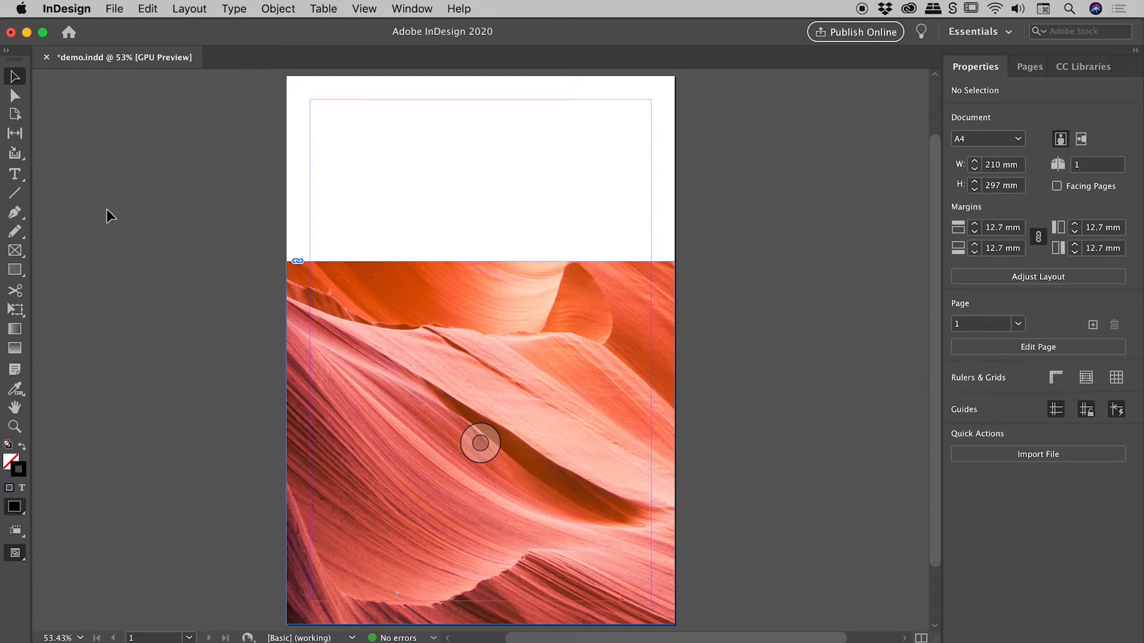
{"action": "mouse_move", "coordinate": [14, 77]}
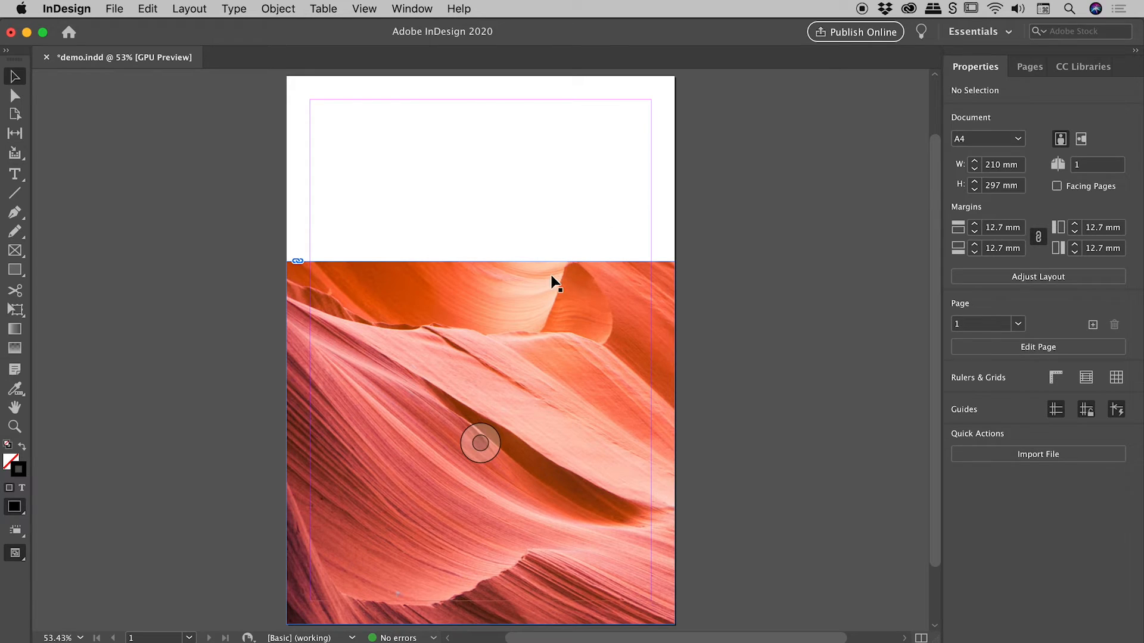
{"action": "mouse_move", "coordinate": [423, 379]}
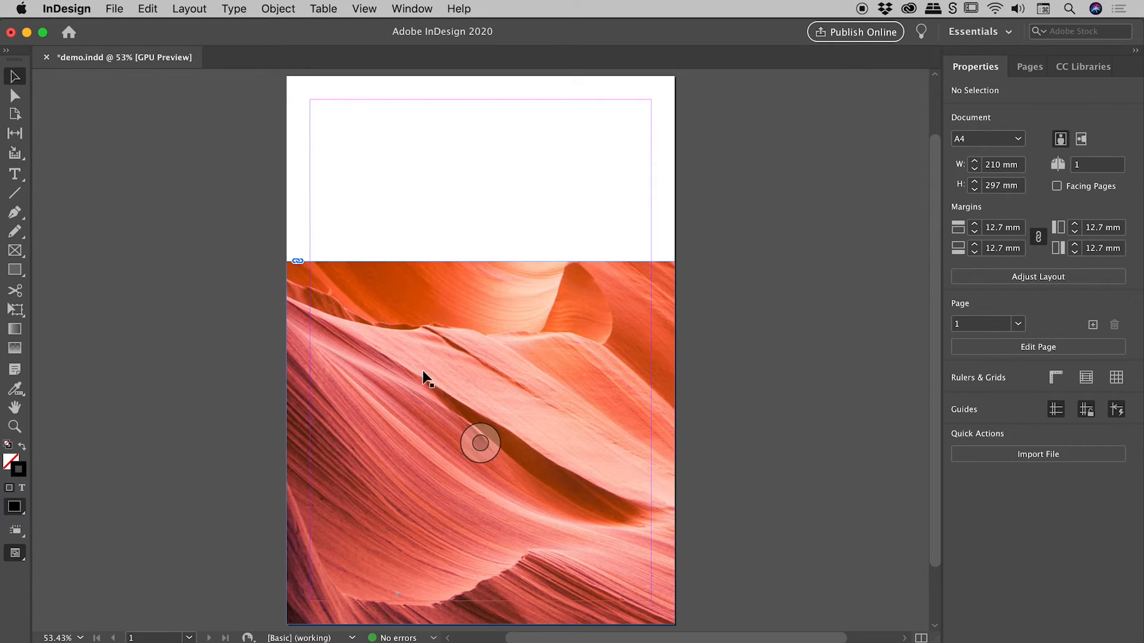
{"action": "mouse_move", "coordinate": [458, 455]}
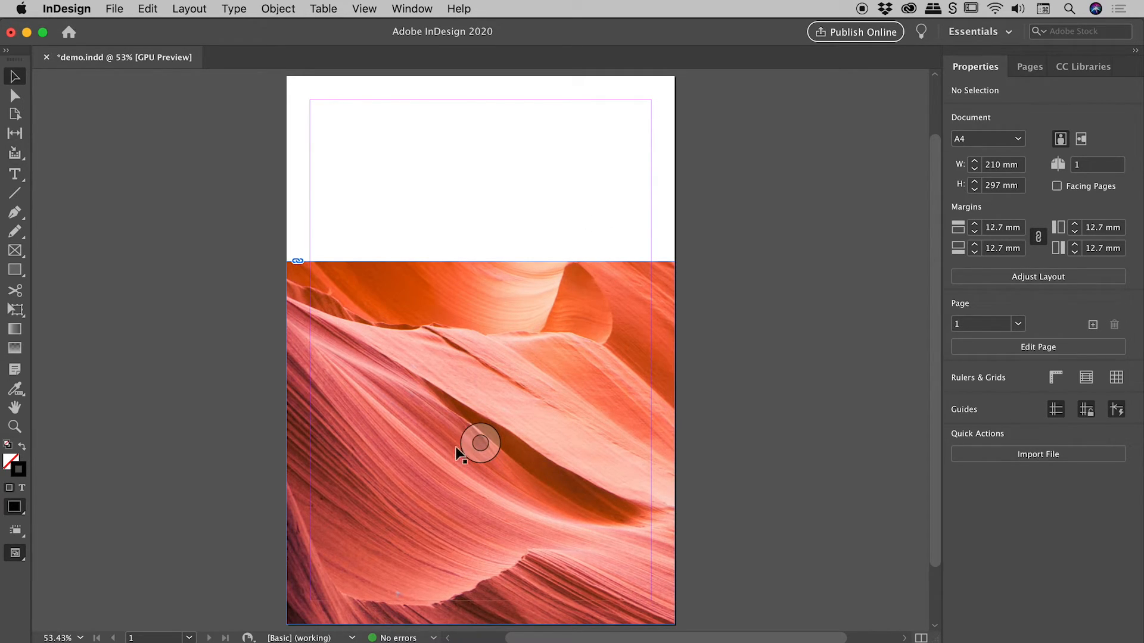
{"action": "mouse_move", "coordinate": [538, 324]}
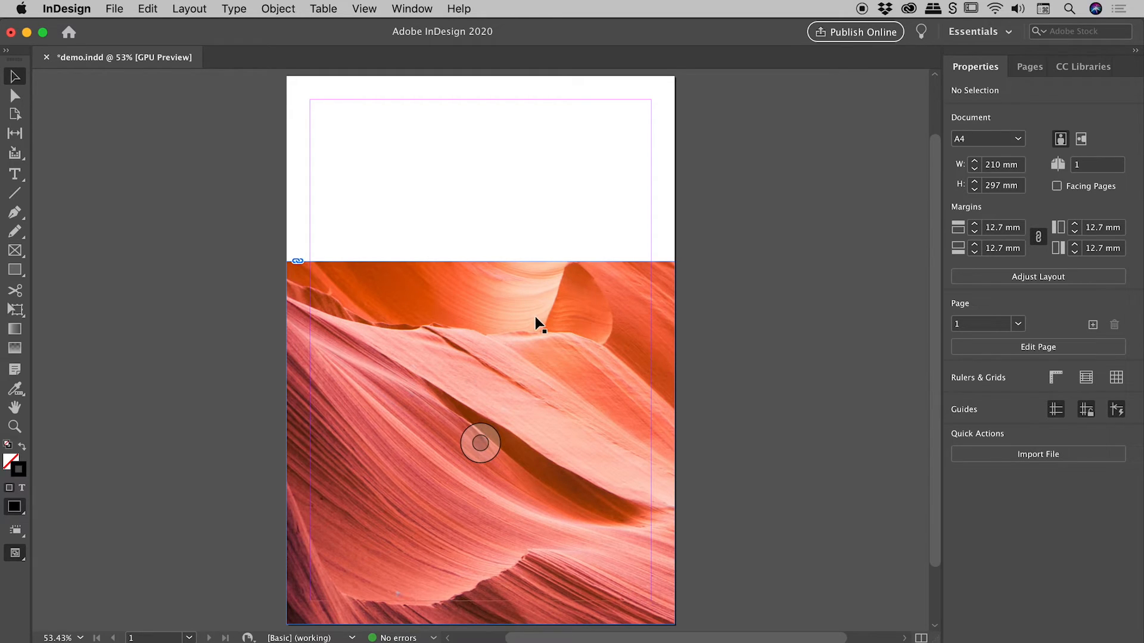
{"action": "mouse_move", "coordinate": [586, 318]}
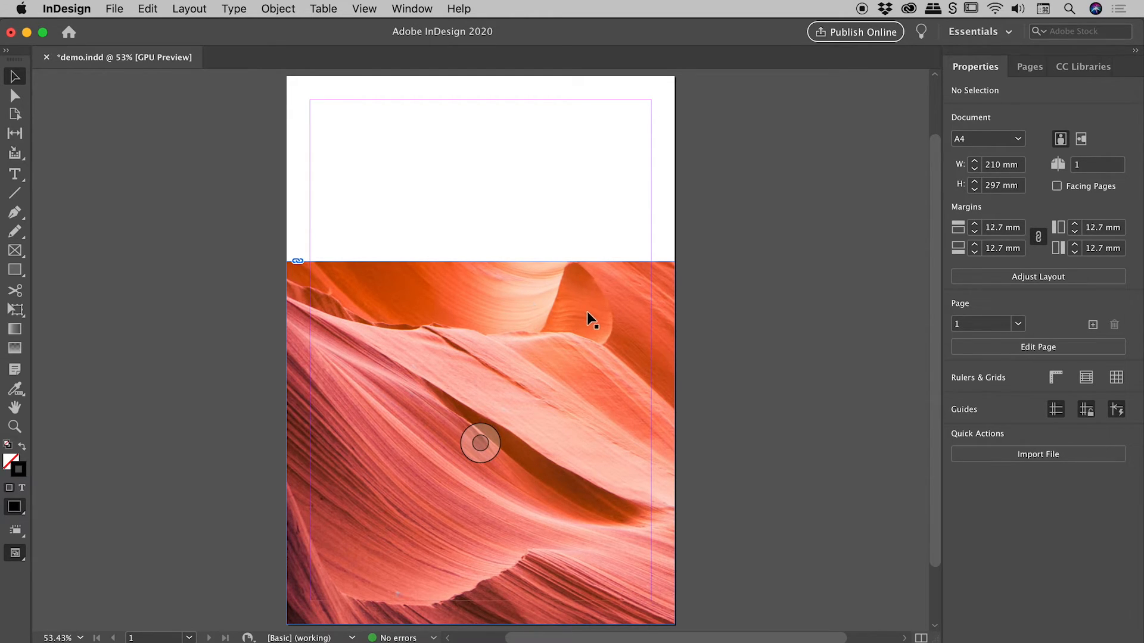
{"action": "left_click", "coordinate": [481, 443]}
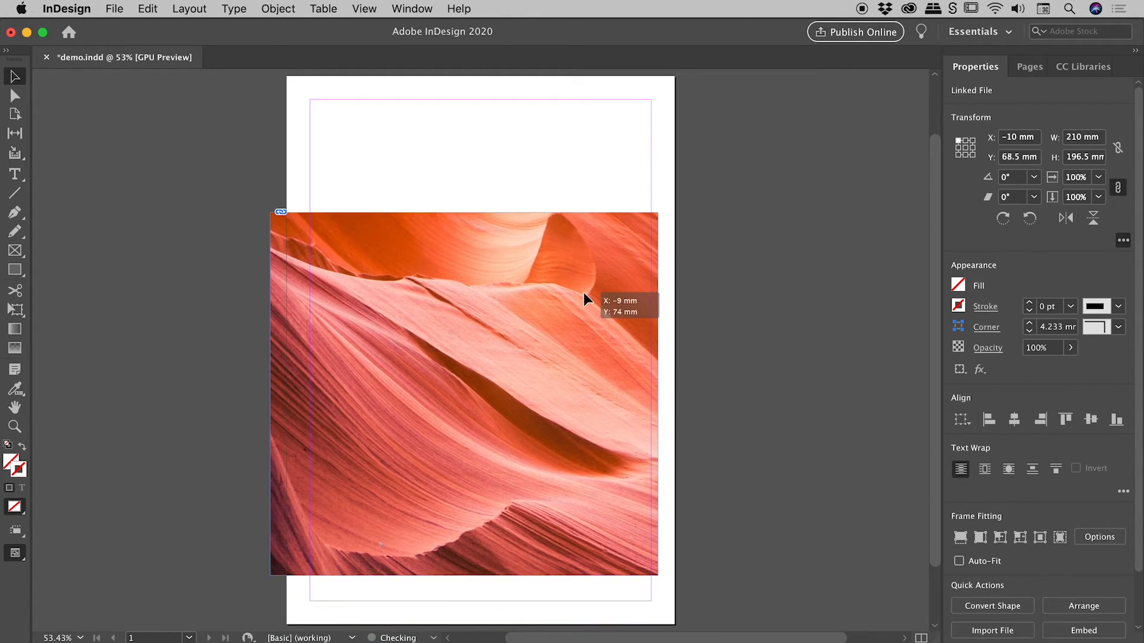
{"action": "left_click_drag", "start_coordinate": [462, 394], "coordinate": [445, 318]}
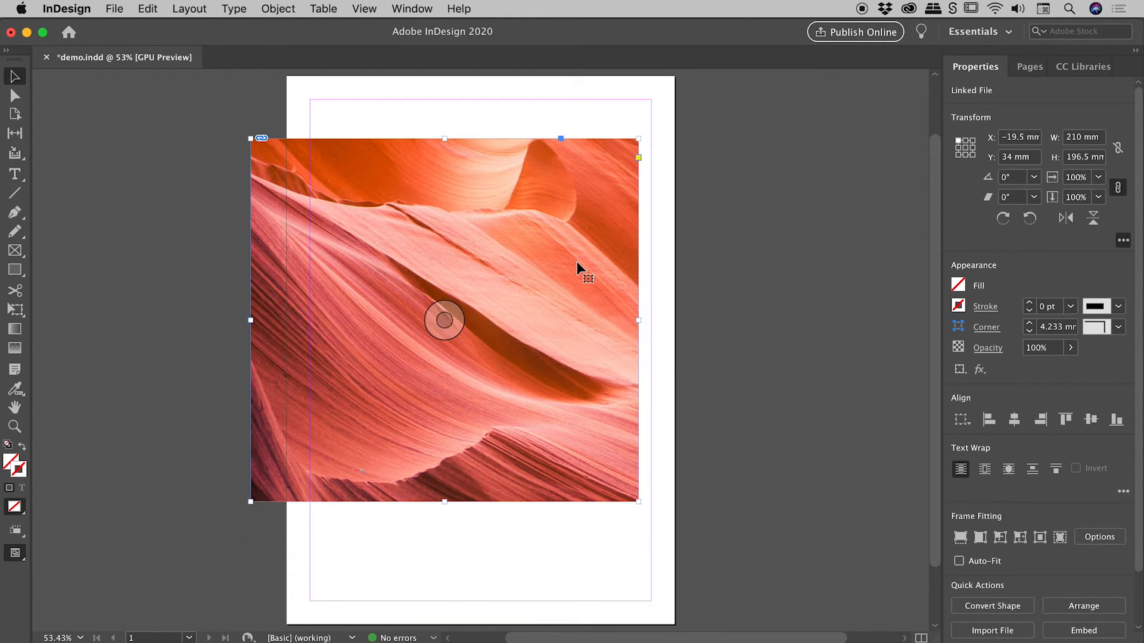
{"action": "left_click_drag", "start_coordinate": [444, 320], "coordinate": [481, 442]}
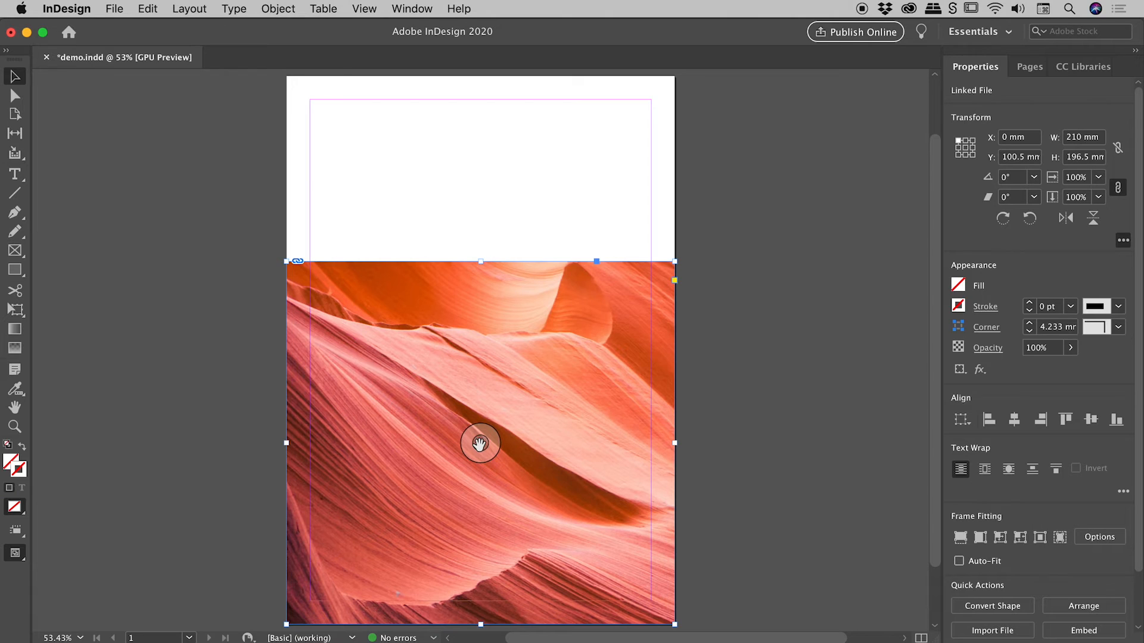
{"action": "left_click_drag", "start_coordinate": [480, 443], "coordinate": [487, 432]}
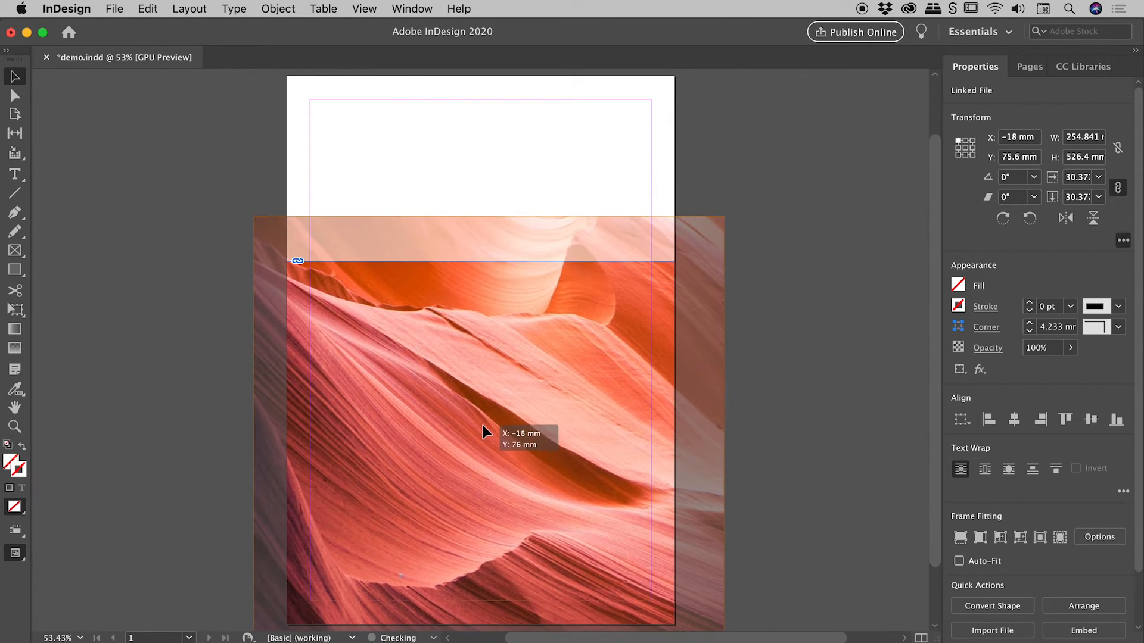
{"action": "left_click_drag", "start_coordinate": [485, 432], "coordinate": [493, 368]}
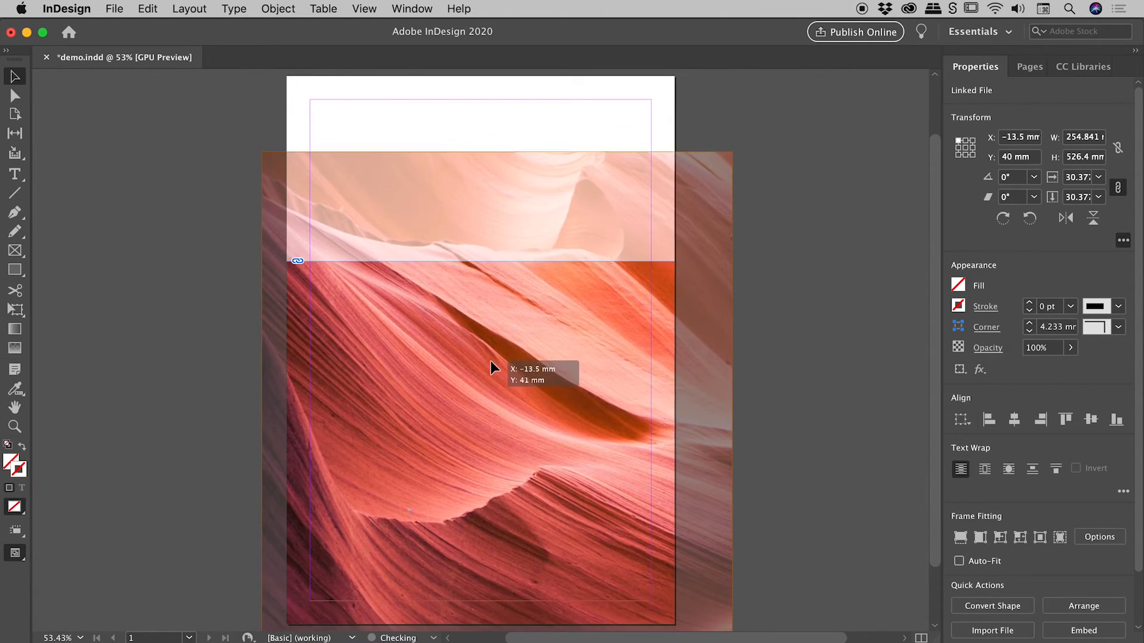
{"action": "left_click_drag", "start_coordinate": [492, 368], "coordinate": [499, 322]}
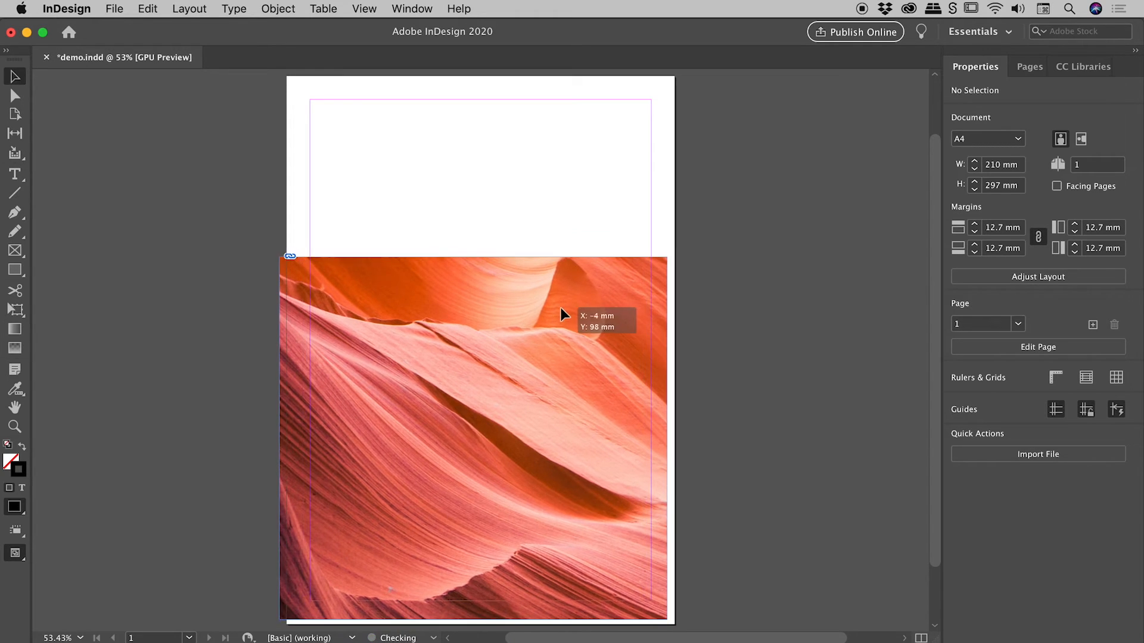
Return the frame to X 0, Y 100.5 mm and nudge the image within it
{"action": "left_click_drag", "start_coordinate": [562, 315], "coordinate": [518, 260]}
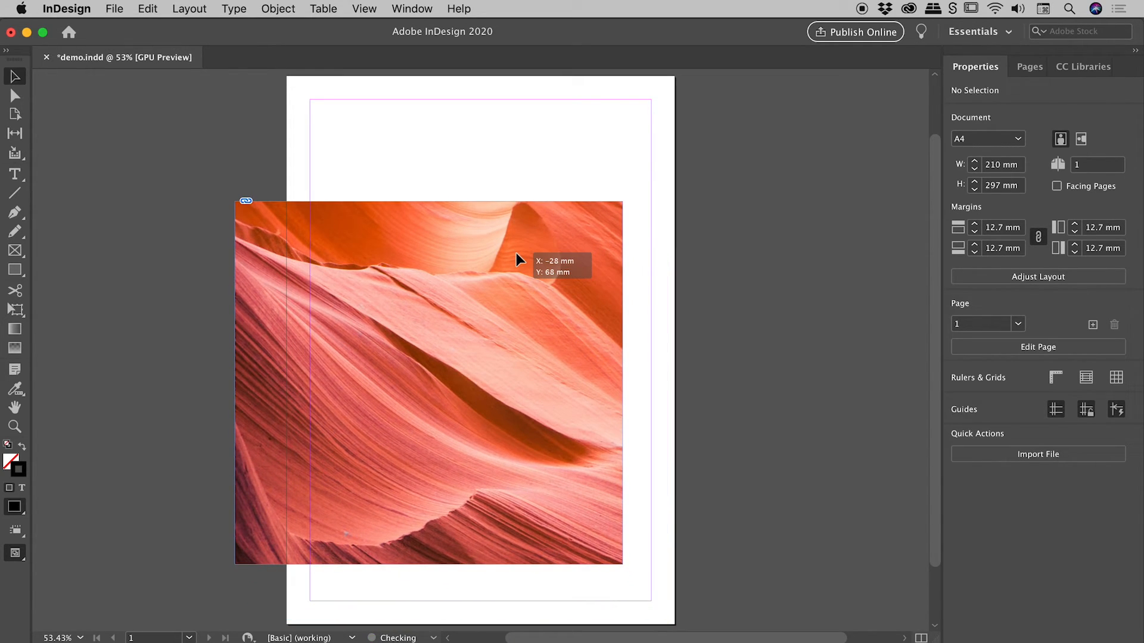
{"action": "left_click", "coordinate": [429, 383]}
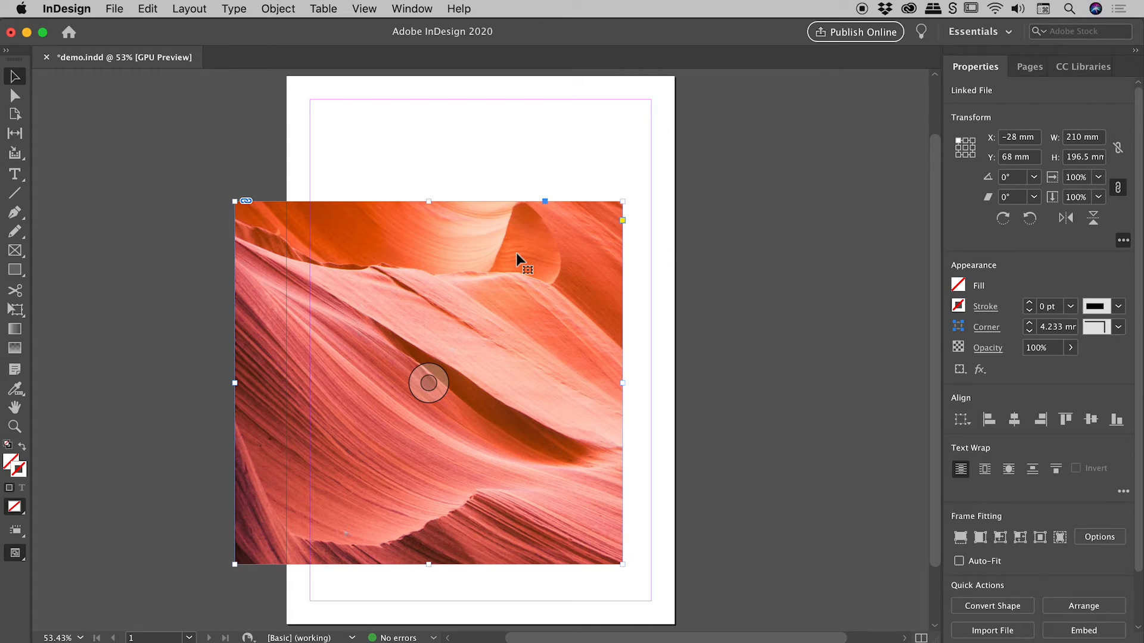
{"action": "left_click_drag", "start_coordinate": [429, 381], "coordinate": [480, 442]}
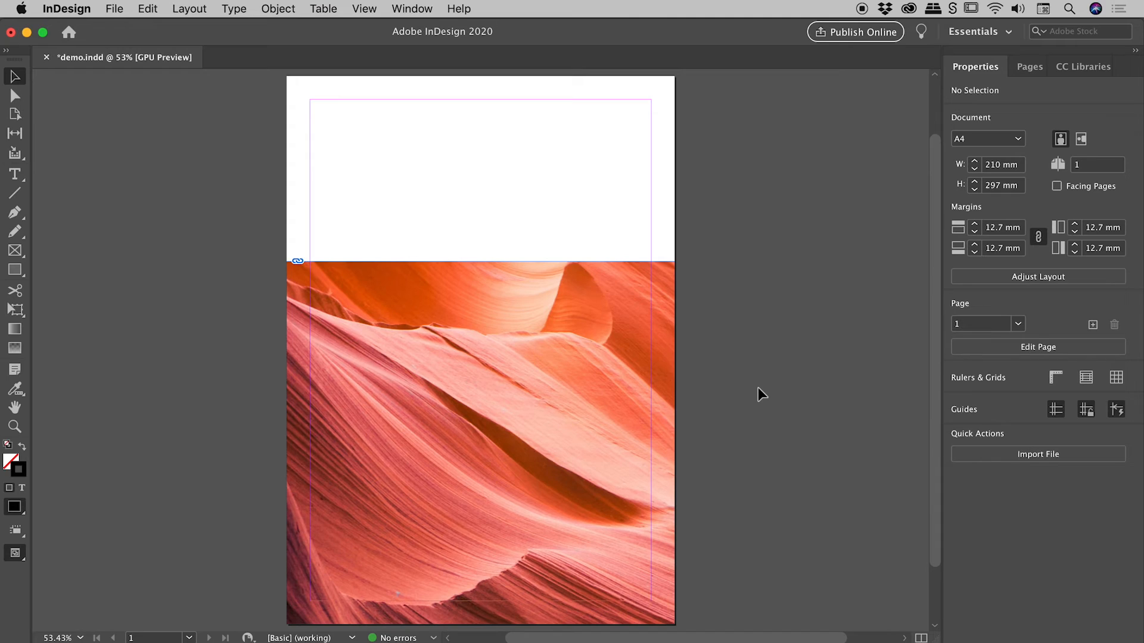
{"action": "mouse_move", "coordinate": [789, 379]}
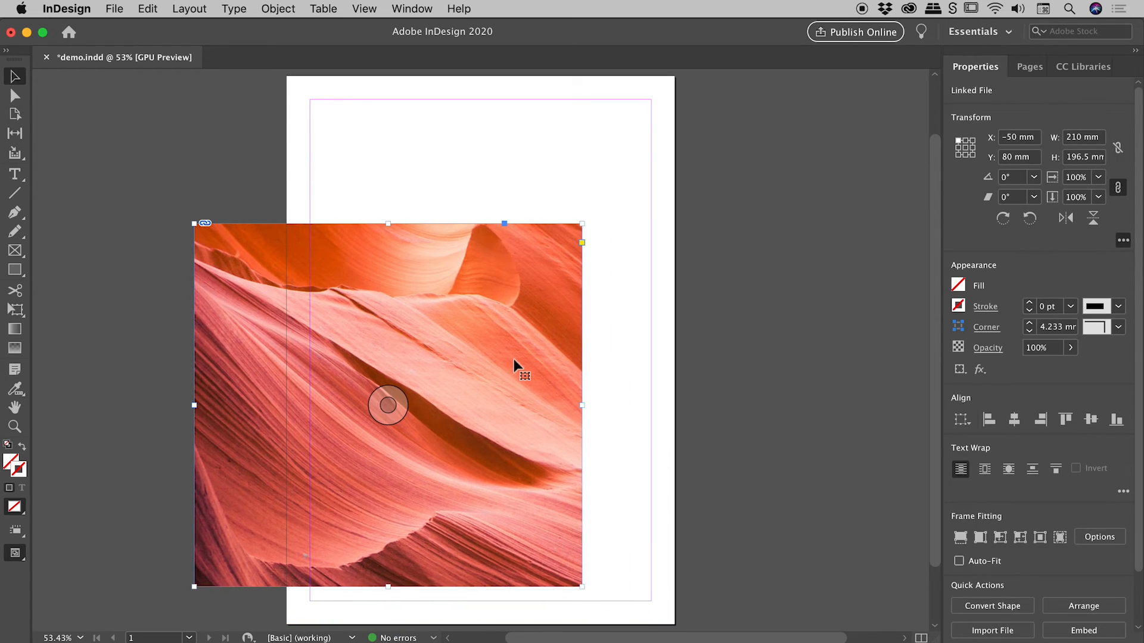
{"action": "left_click_drag", "start_coordinate": [388, 405], "coordinate": [480, 442]}
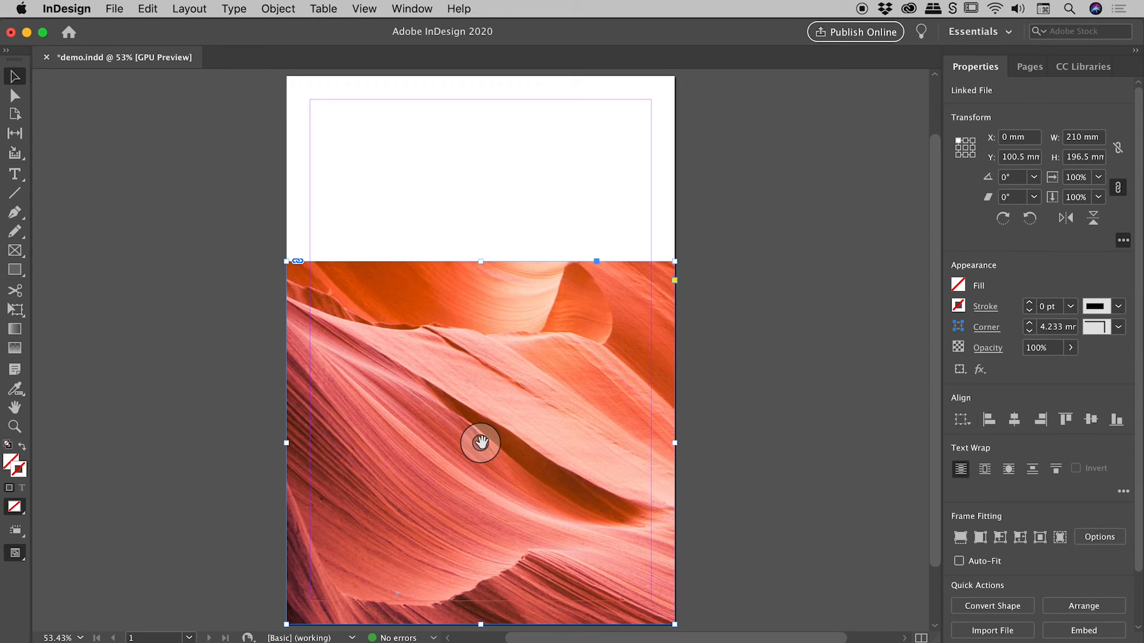
{"action": "left_click_drag", "start_coordinate": [481, 443], "coordinate": [480, 430]}
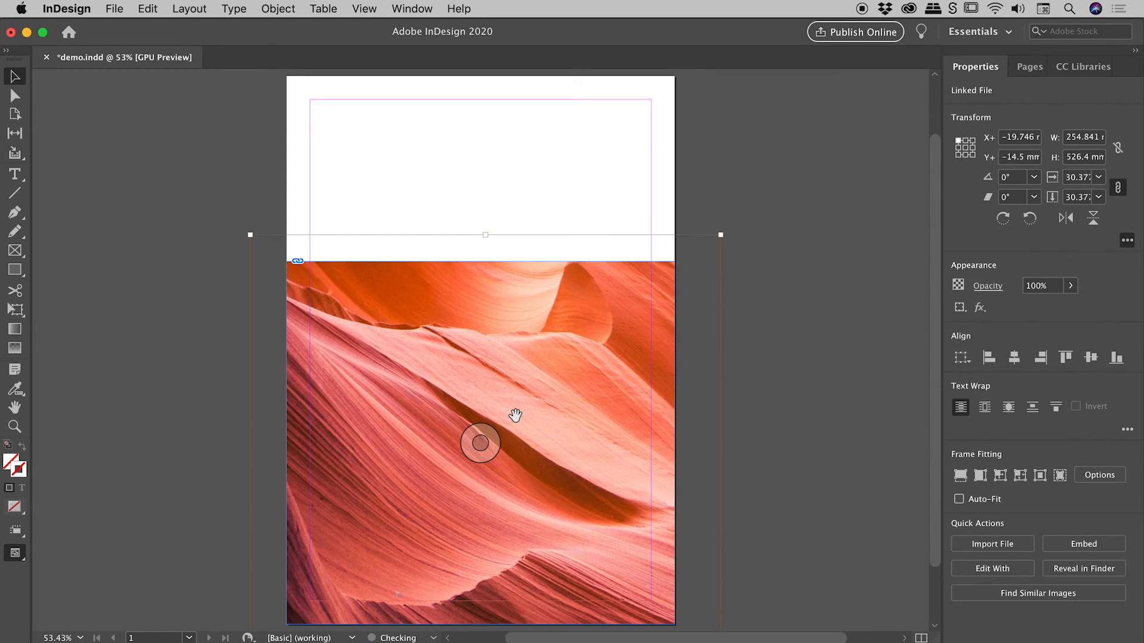
{"action": "mouse_move", "coordinate": [507, 461]}
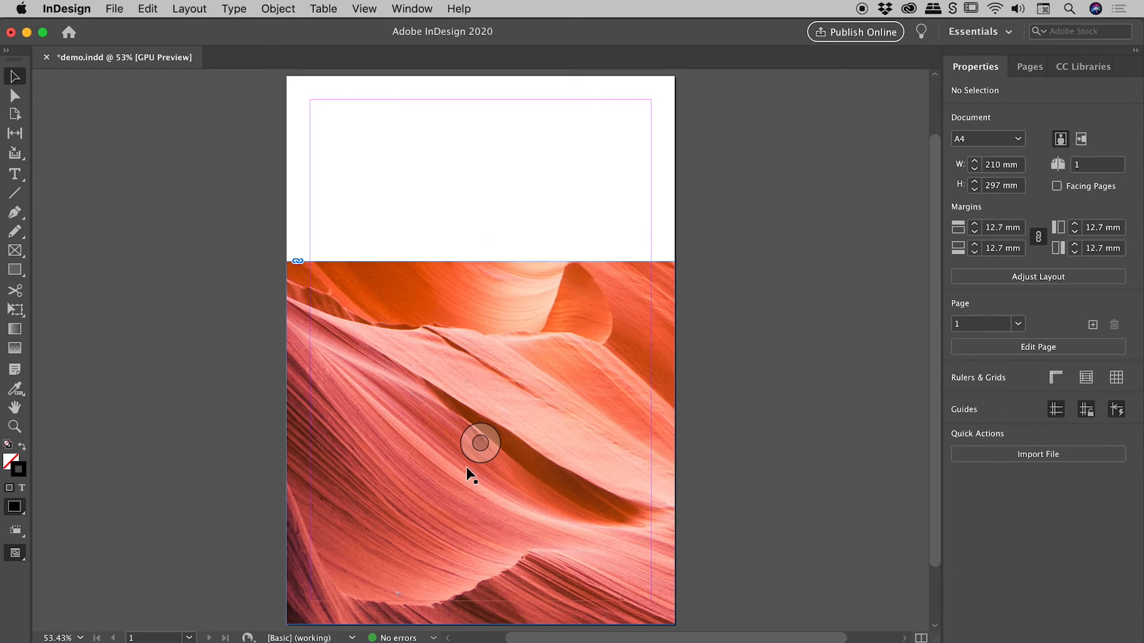
Hide the content grabber via View > Extras, then show it again
{"action": "left_click", "coordinate": [364, 8]}
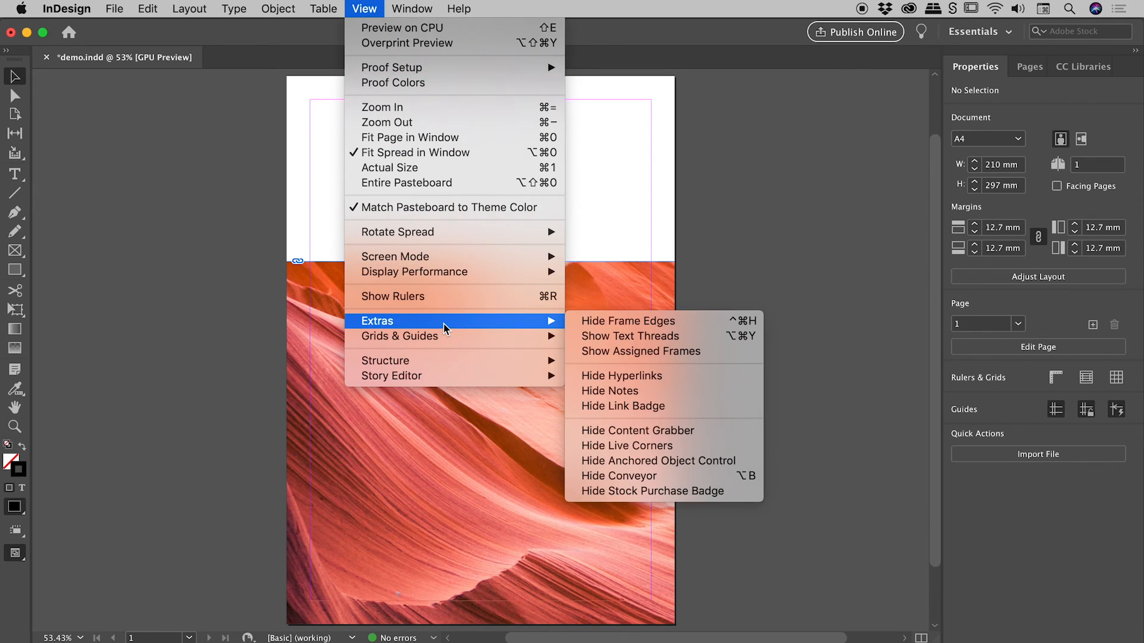
{"action": "mouse_move", "coordinate": [657, 432]}
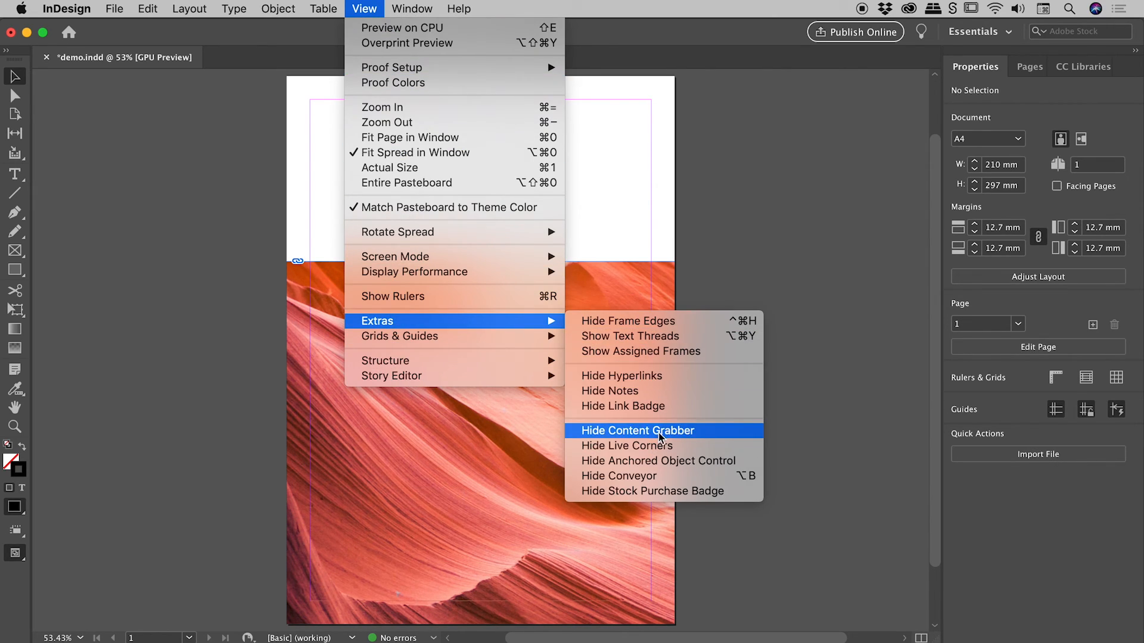
{"action": "mouse_move", "coordinate": [663, 436]}
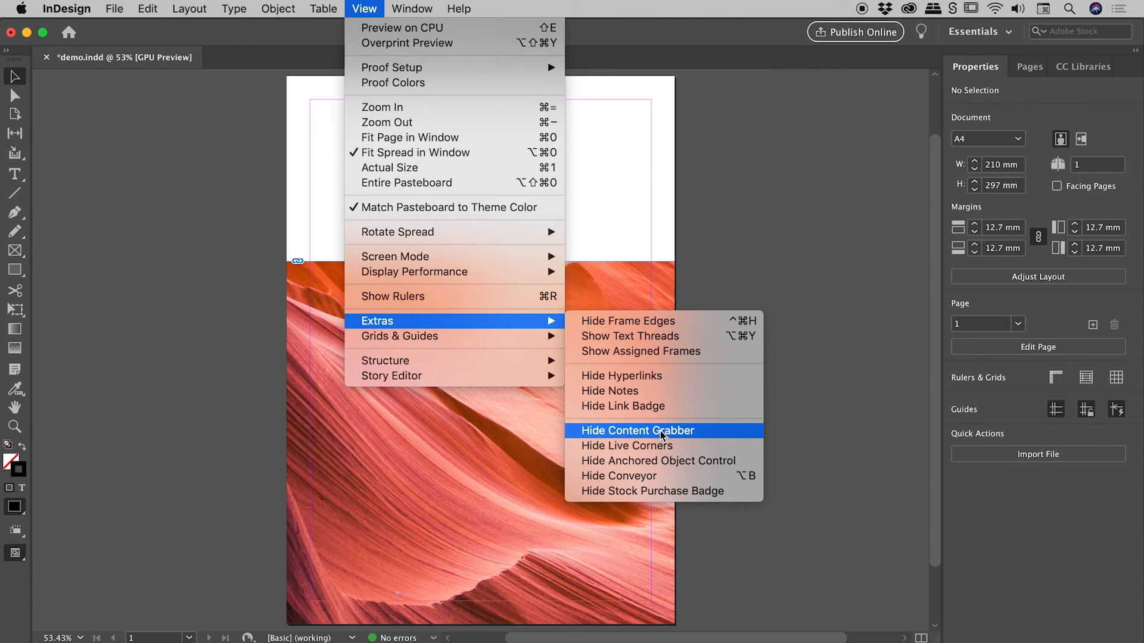
{"action": "left_click", "coordinate": [637, 431]}
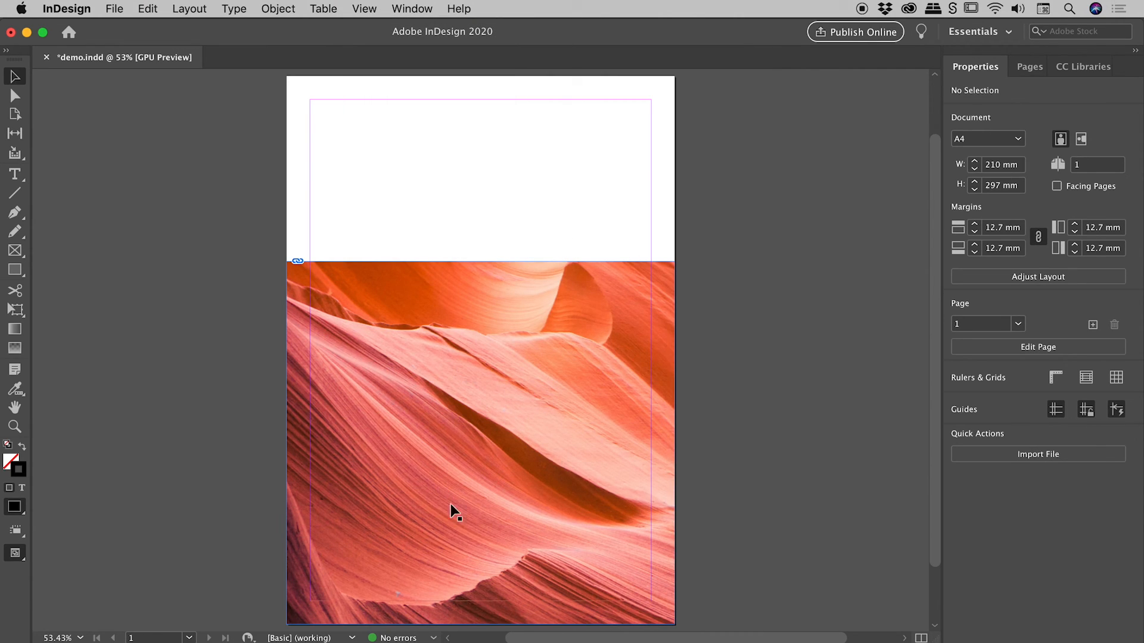
{"action": "mouse_move", "coordinate": [499, 218]}
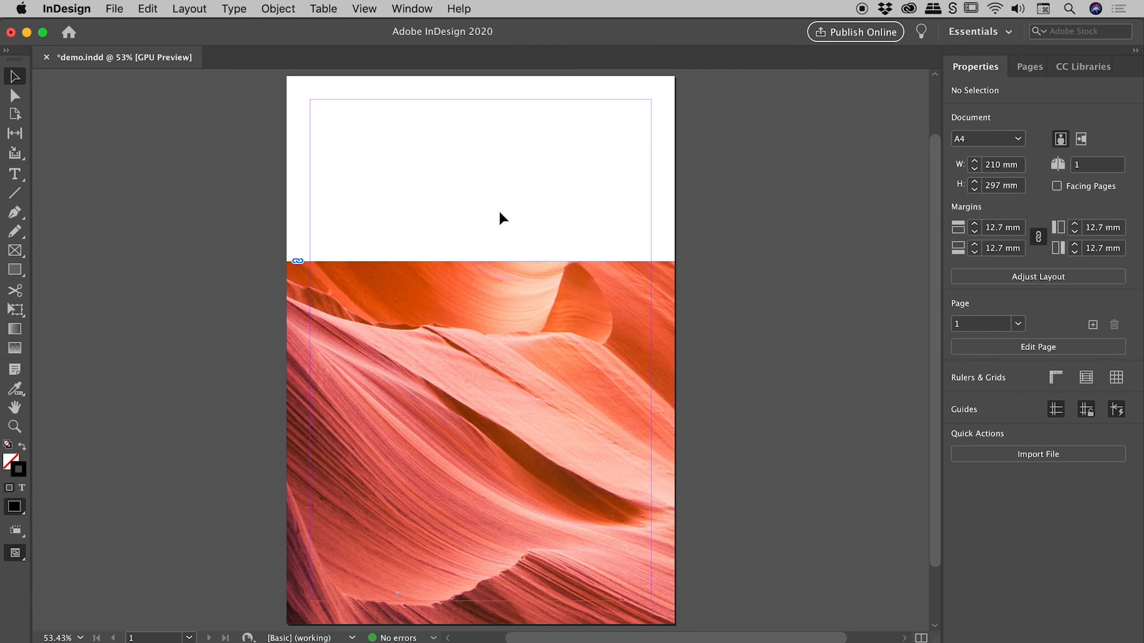
{"action": "left_click", "coordinate": [364, 9]}
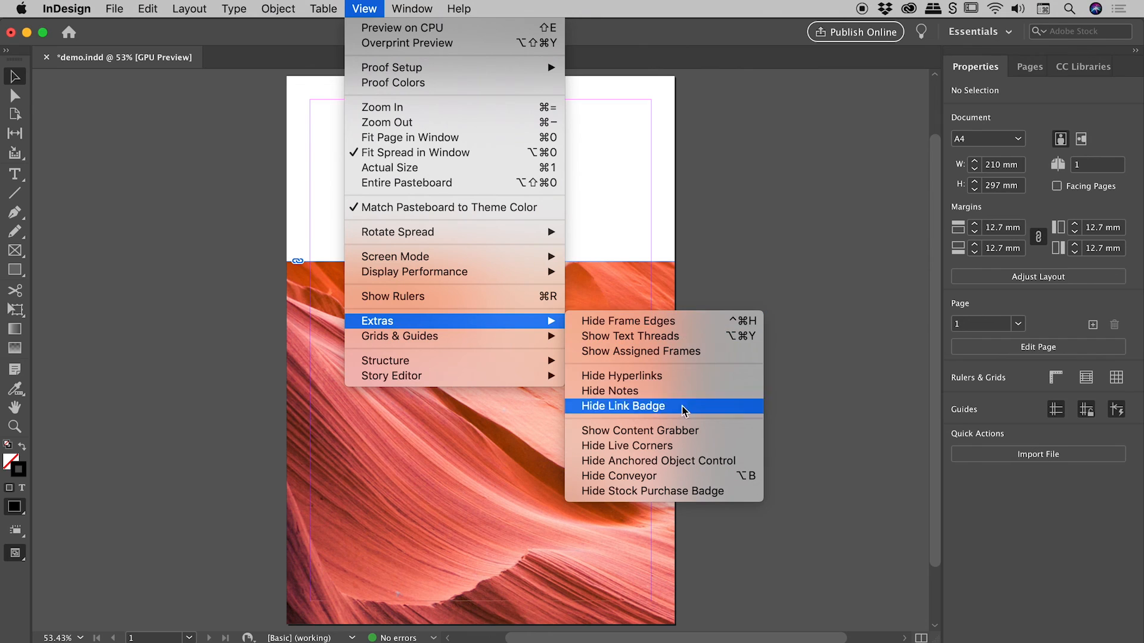
{"action": "left_click", "coordinate": [623, 406]}
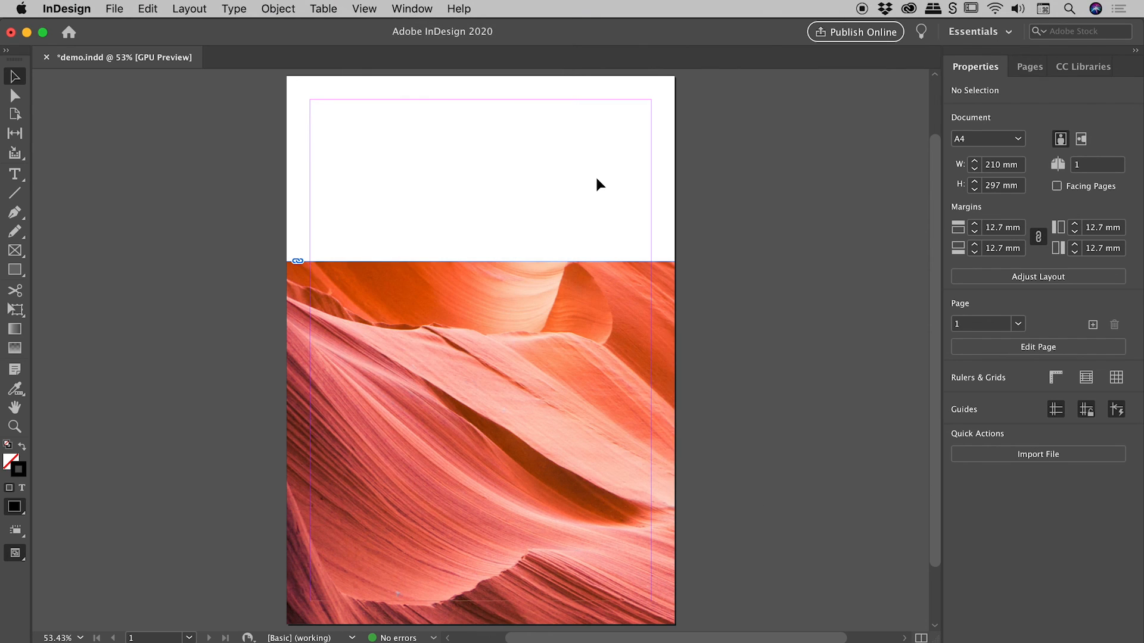